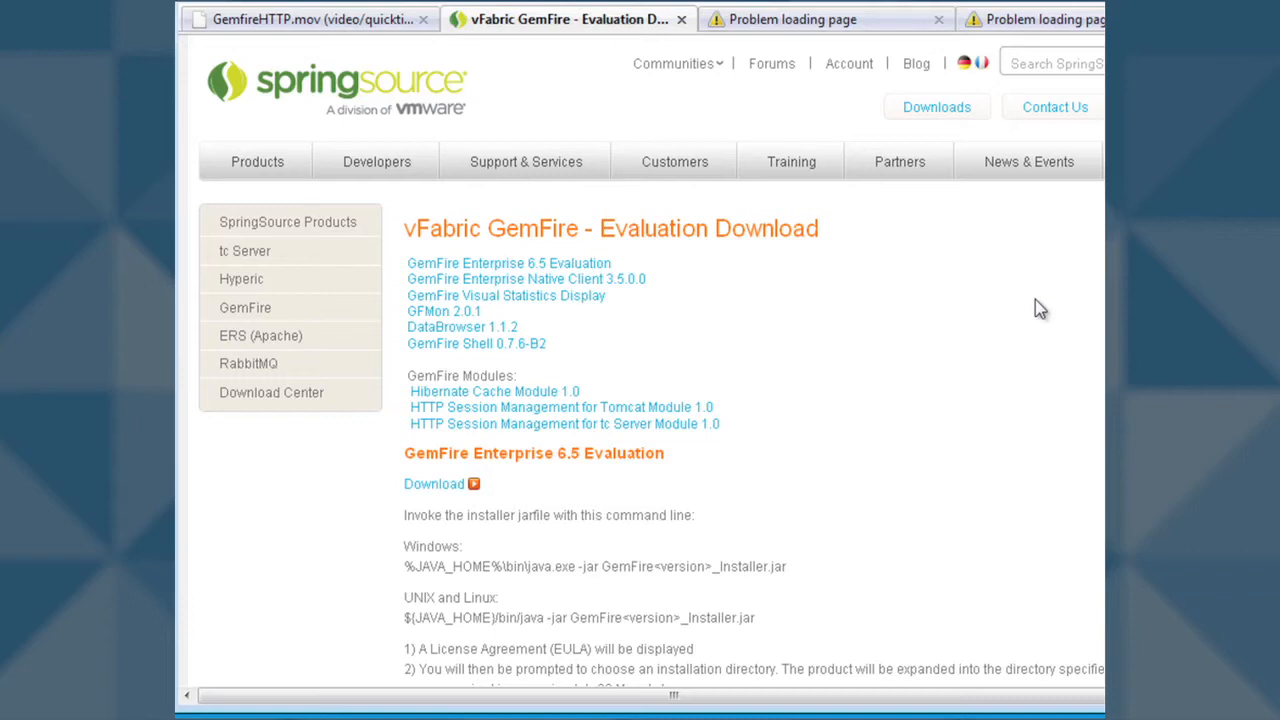
mouse_move(760, 391)
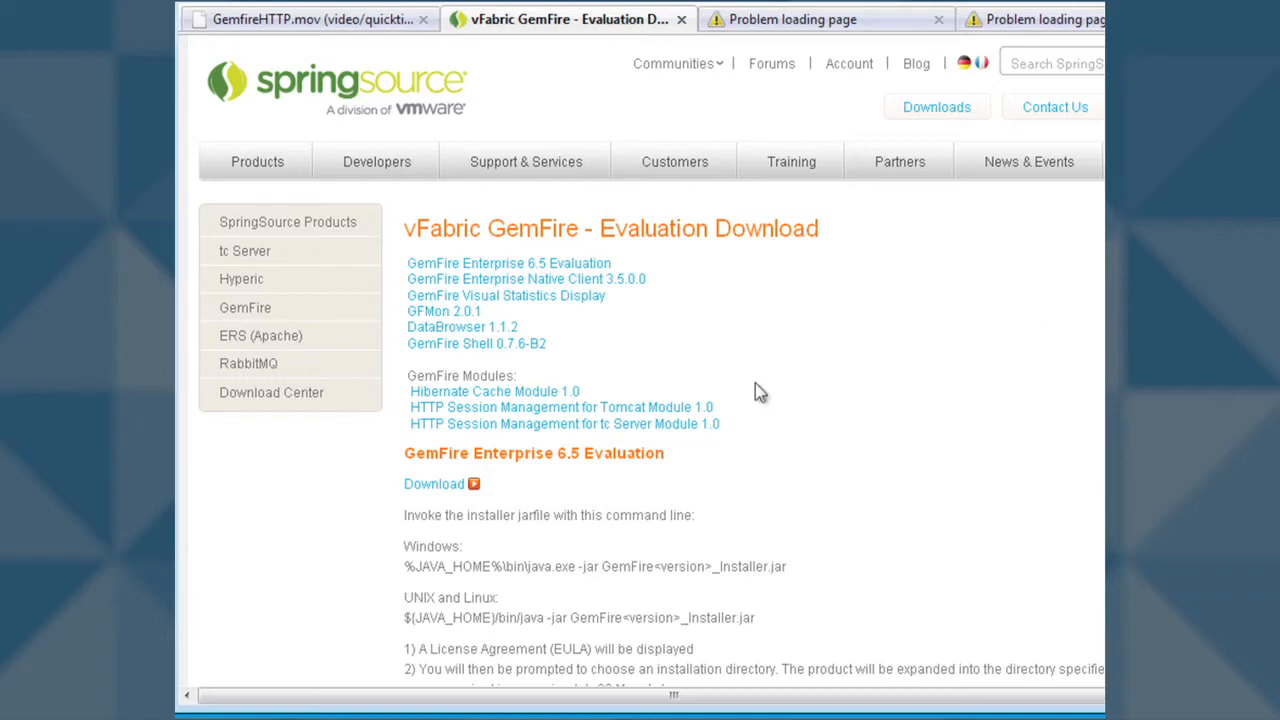
- Save the GemFire HTTP Session Management for tc Server Module 1.0 zip from the SpringSource page
scroll("down", 3)
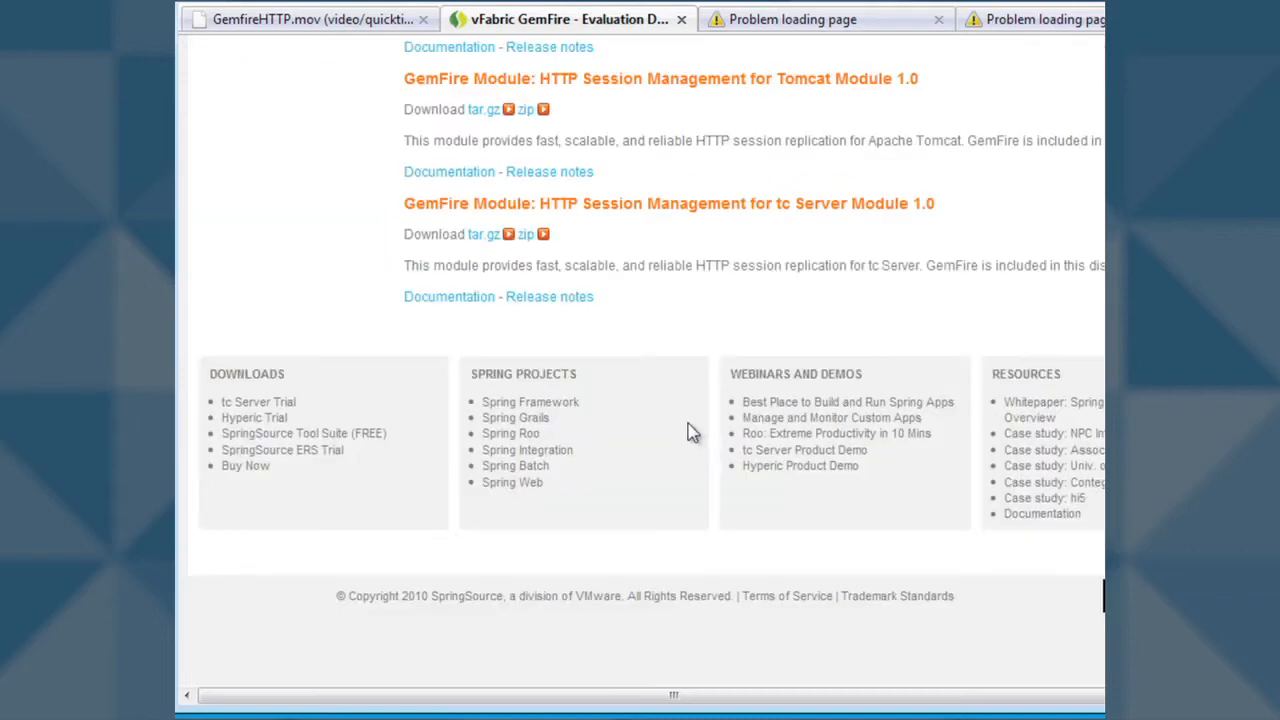
left_click(525, 234)
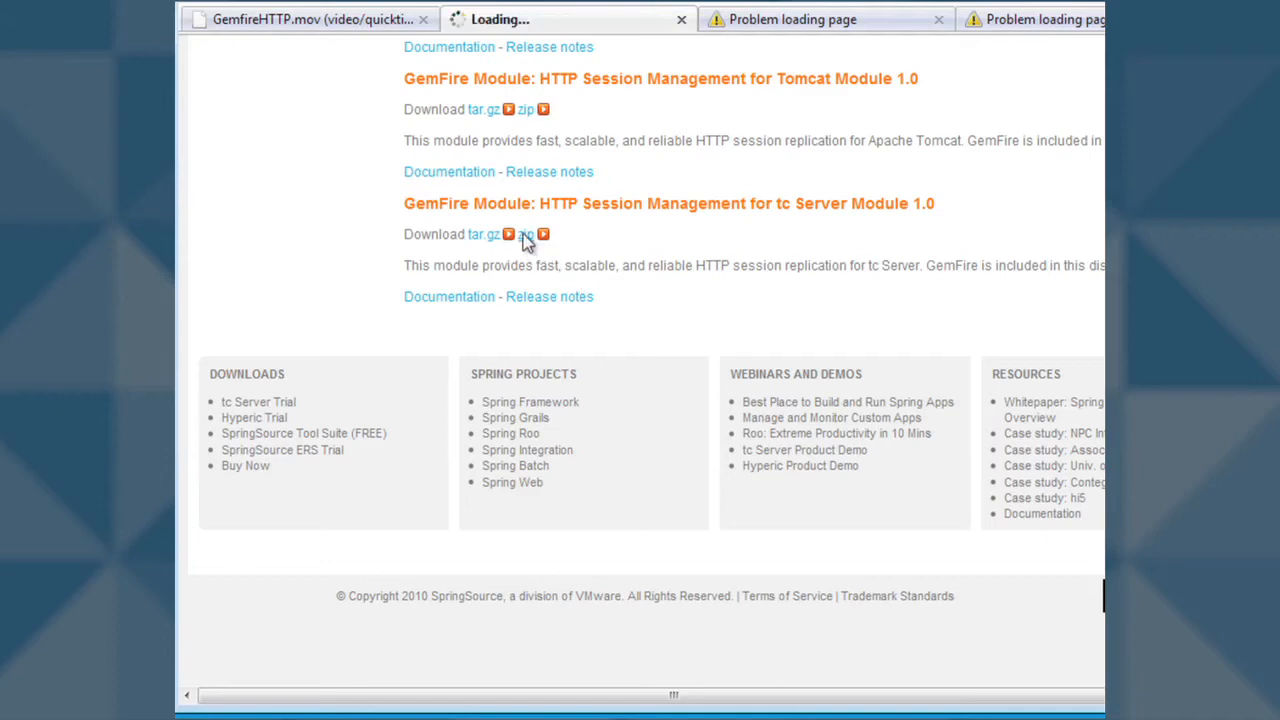
left_click(525, 234)
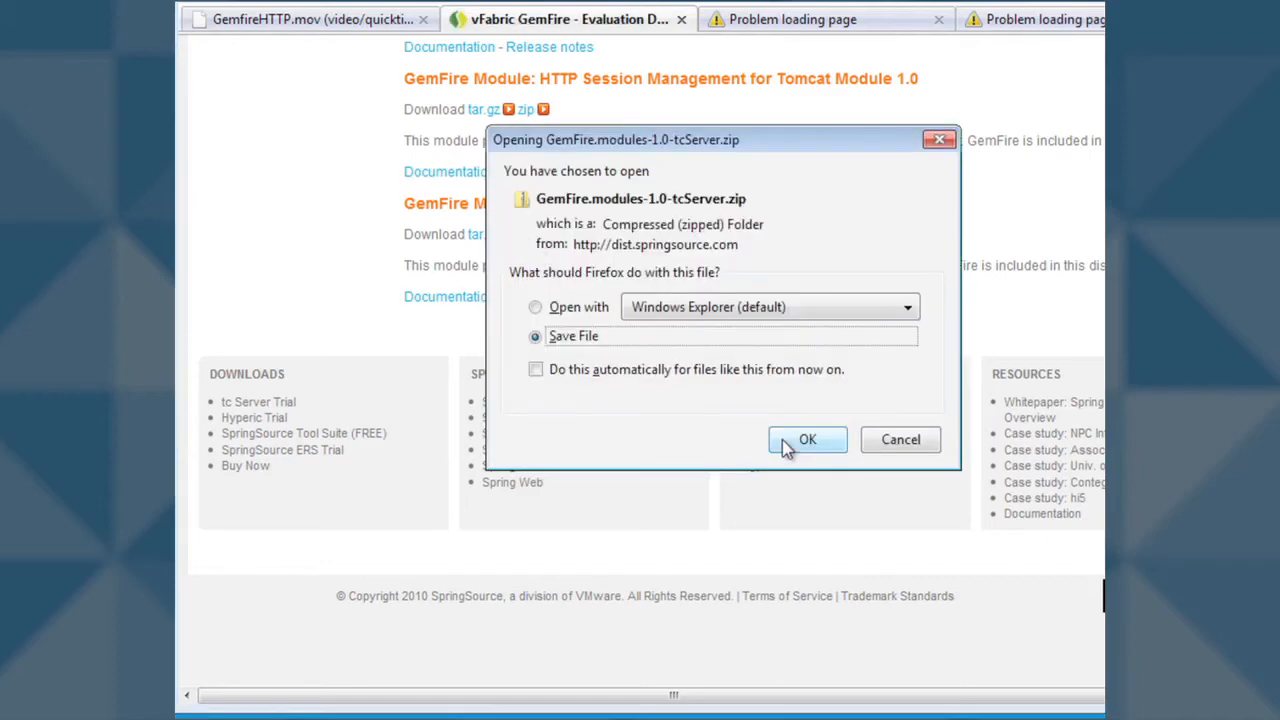
left_click(807, 439)
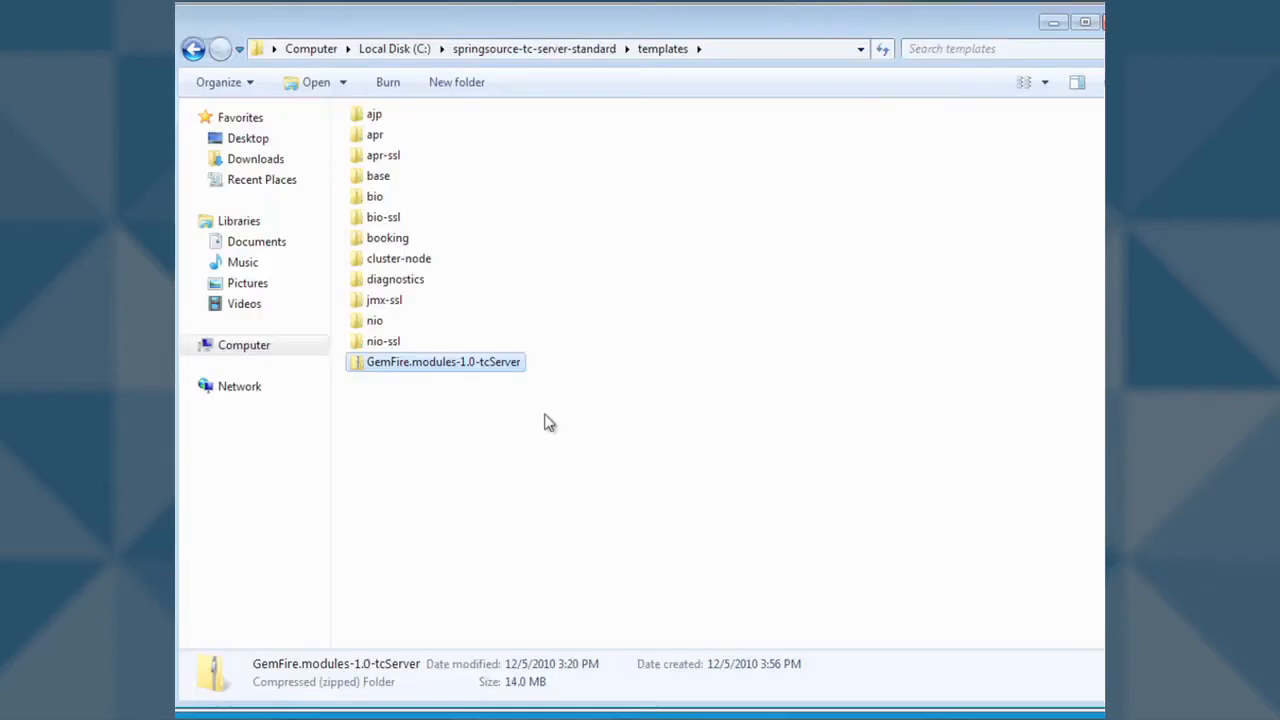
- Extract GemFire.modules-1.0-tcServer.zip into the templates folder, adding gemfire-cs and gemfire-p2p
right_click(443, 361)
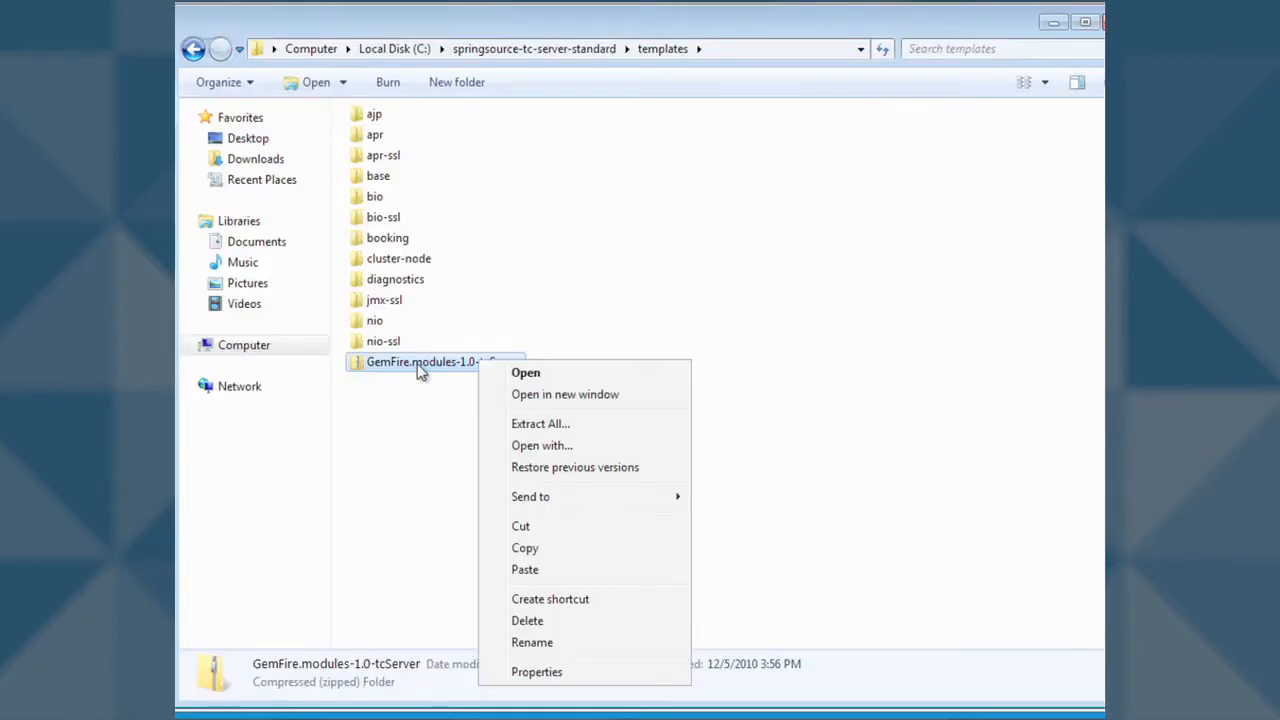
mouse_move(540, 423)
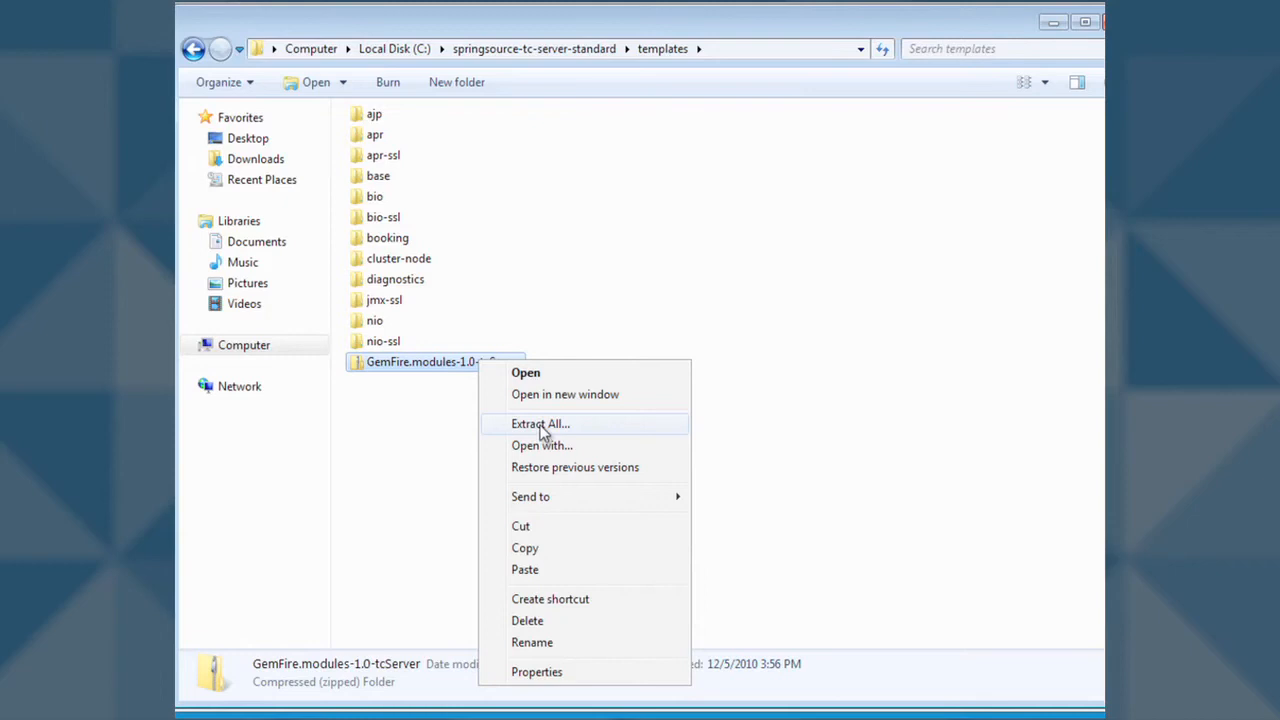
left_click(540, 423)
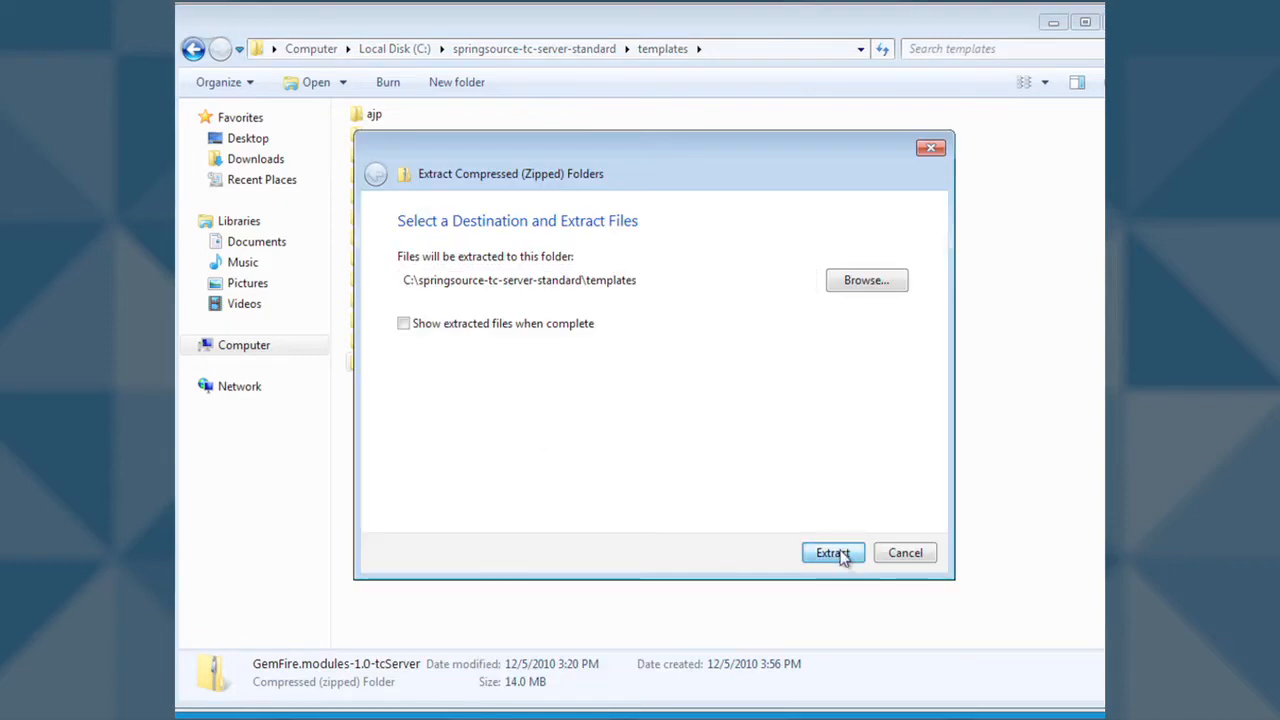
left_click(832, 552)
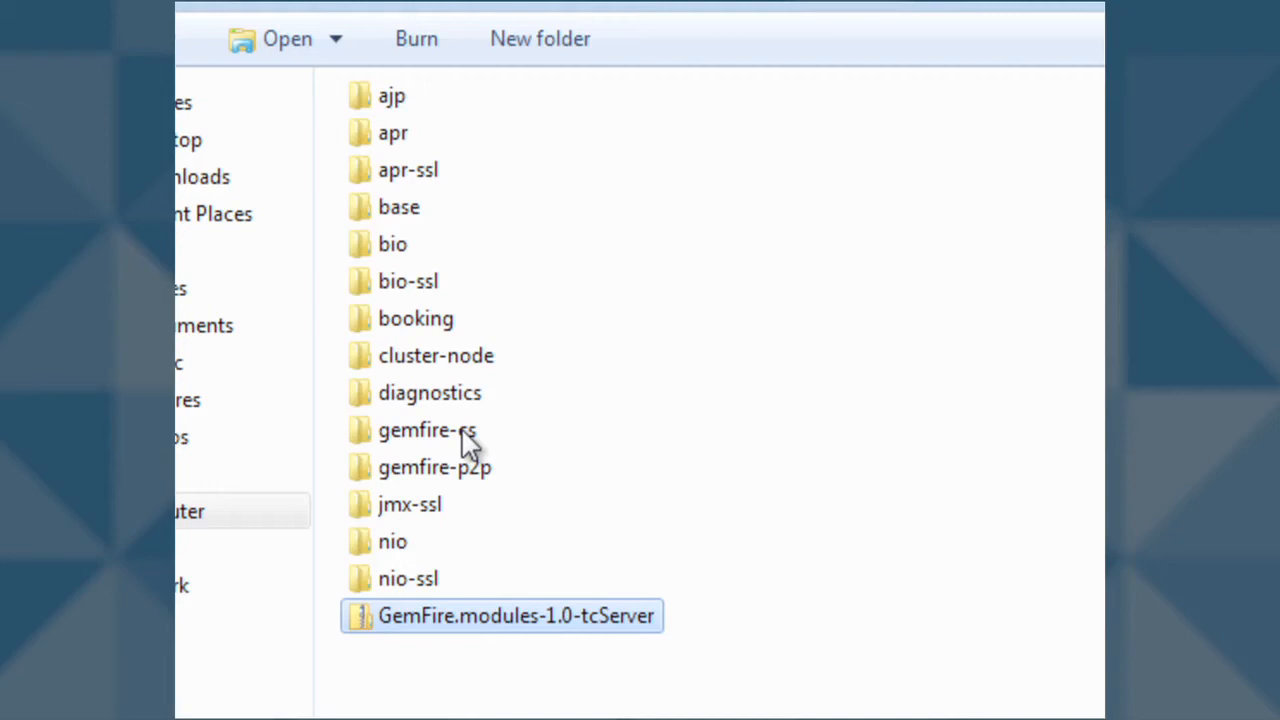
mouse_move(470, 467)
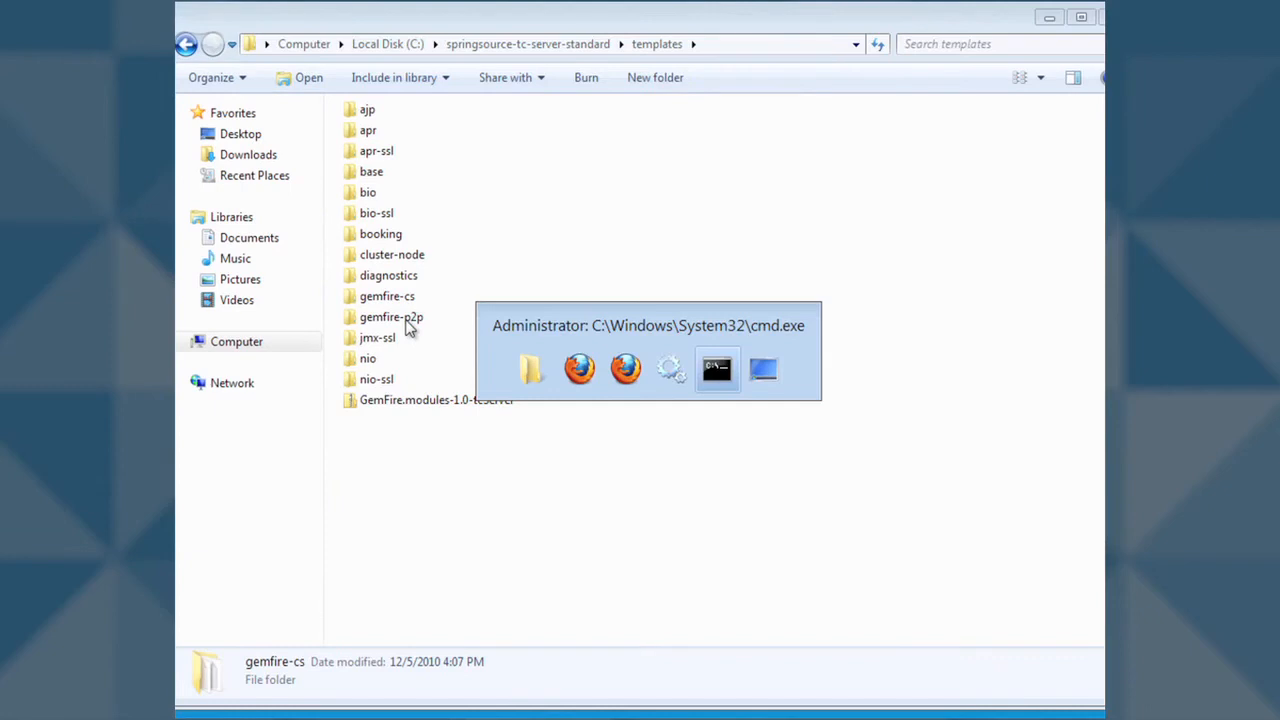
- Create tc Server instance vfabric1 using vfabric1.props with gemfire-p2p and booking templates
left_click(717, 369)
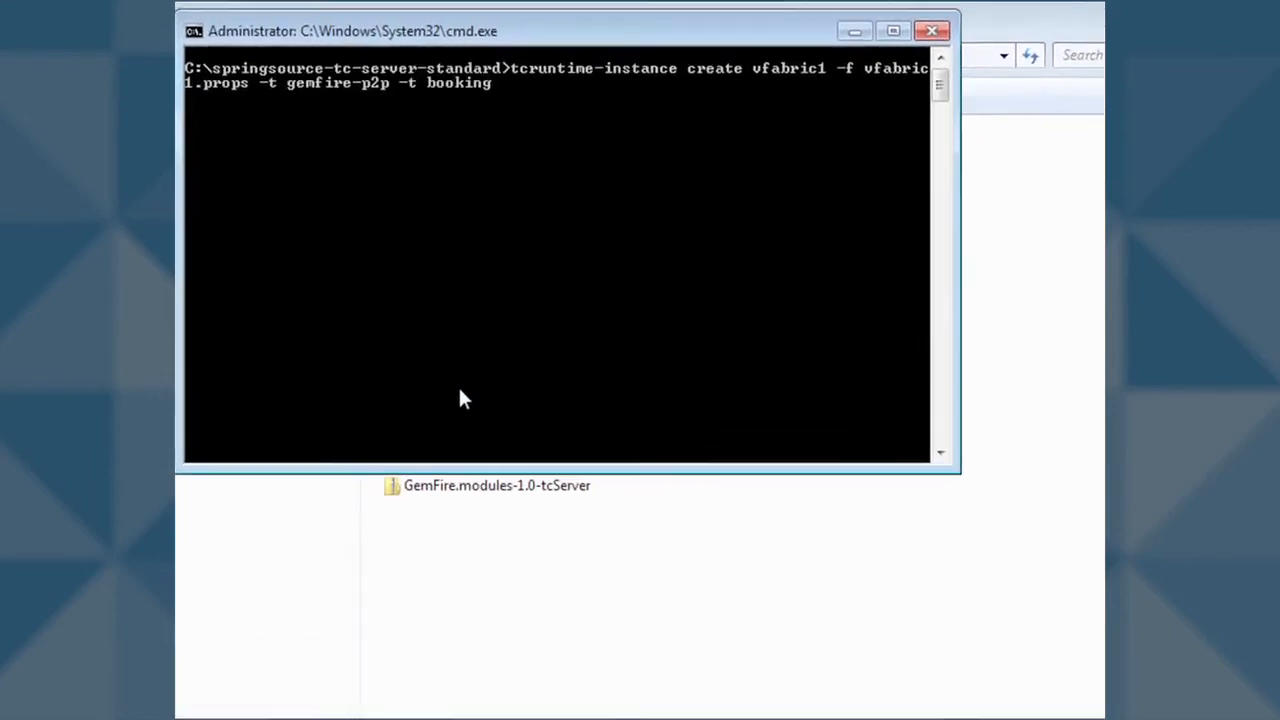
key("Return")
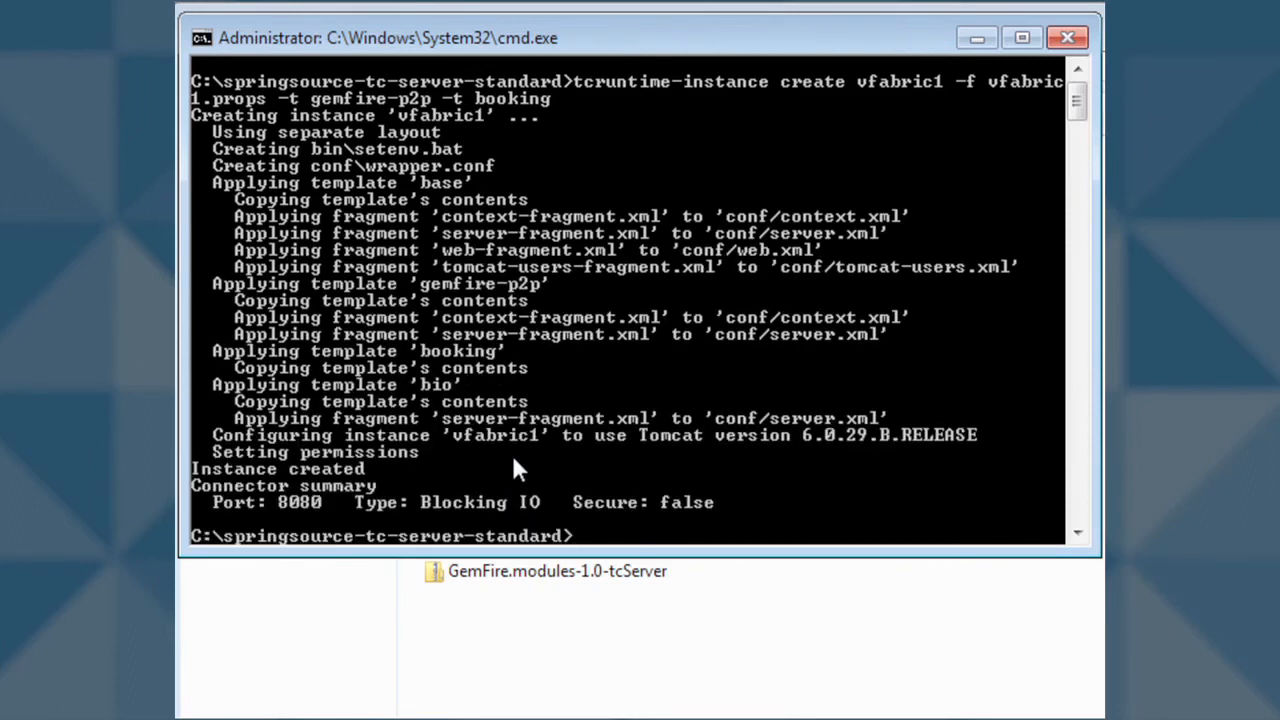
type("tcruntime-instance create vfabric2 -f vfabric2.props -t gemfire-p2p -t booking")
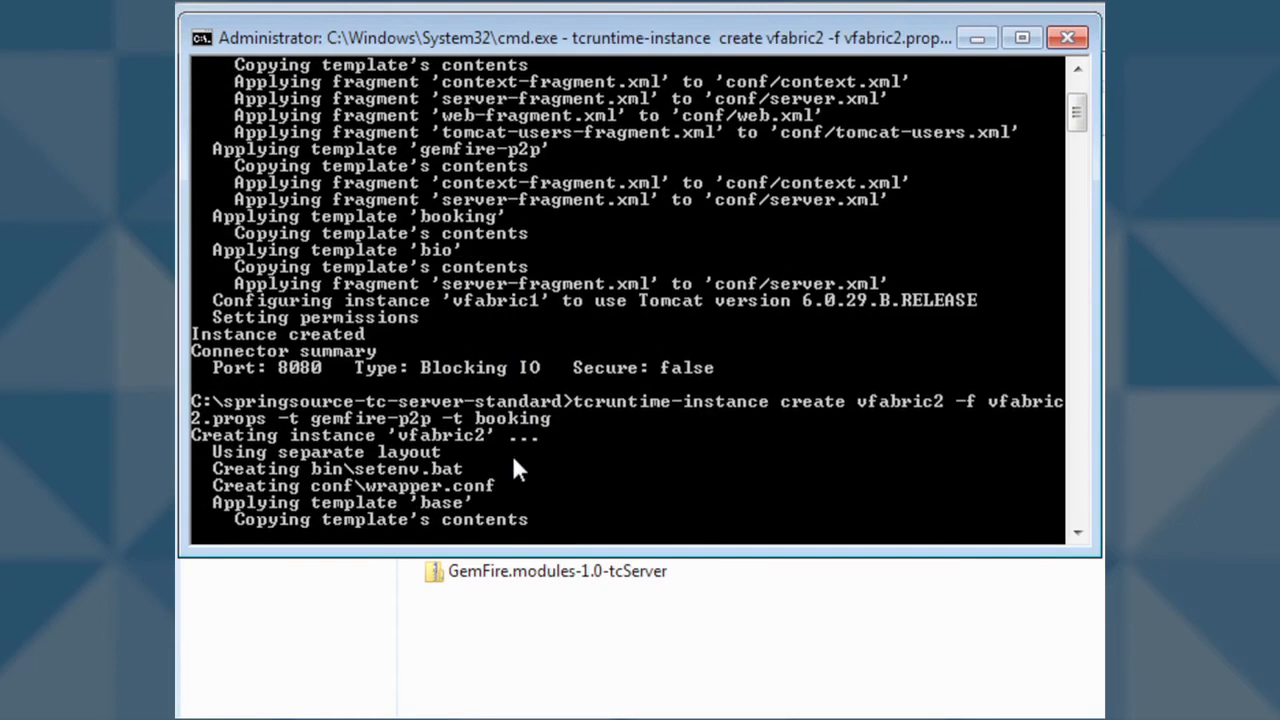
- Create vfabric2 on port 8081, then install vfabric1 and vfabric2 as services with tcruntime-ctl
scroll("down", 3)
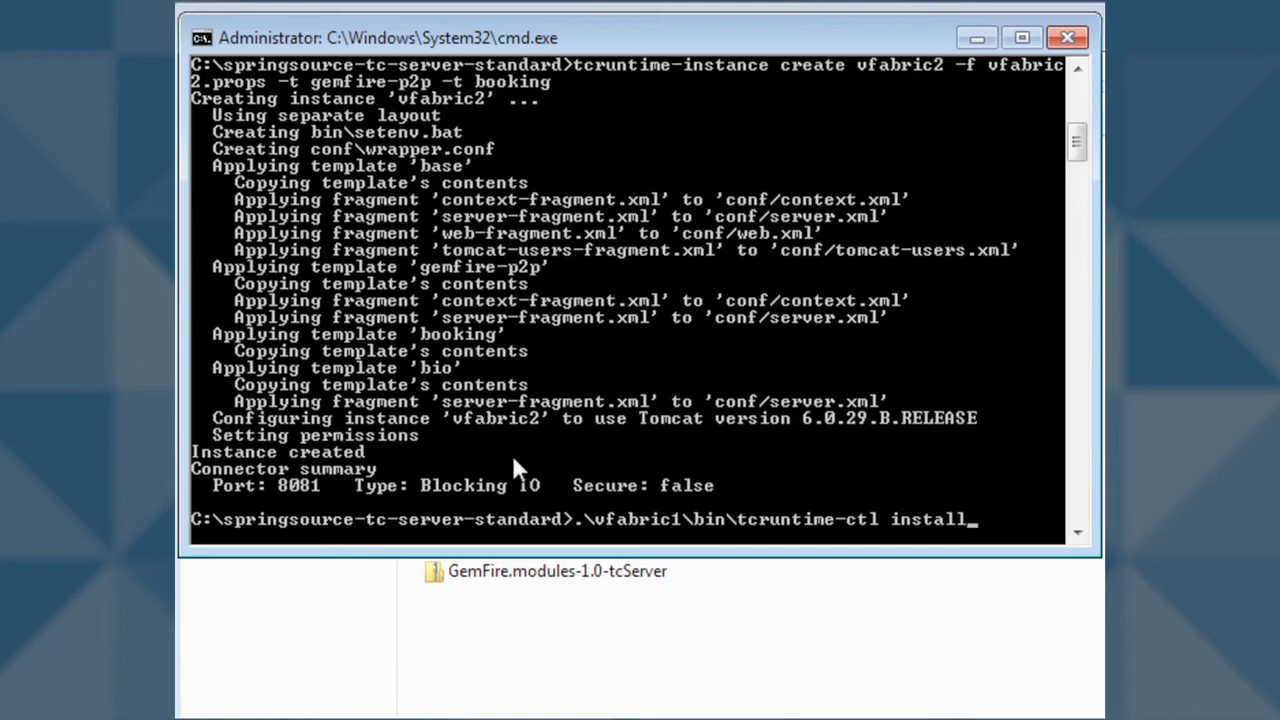
key("Return")
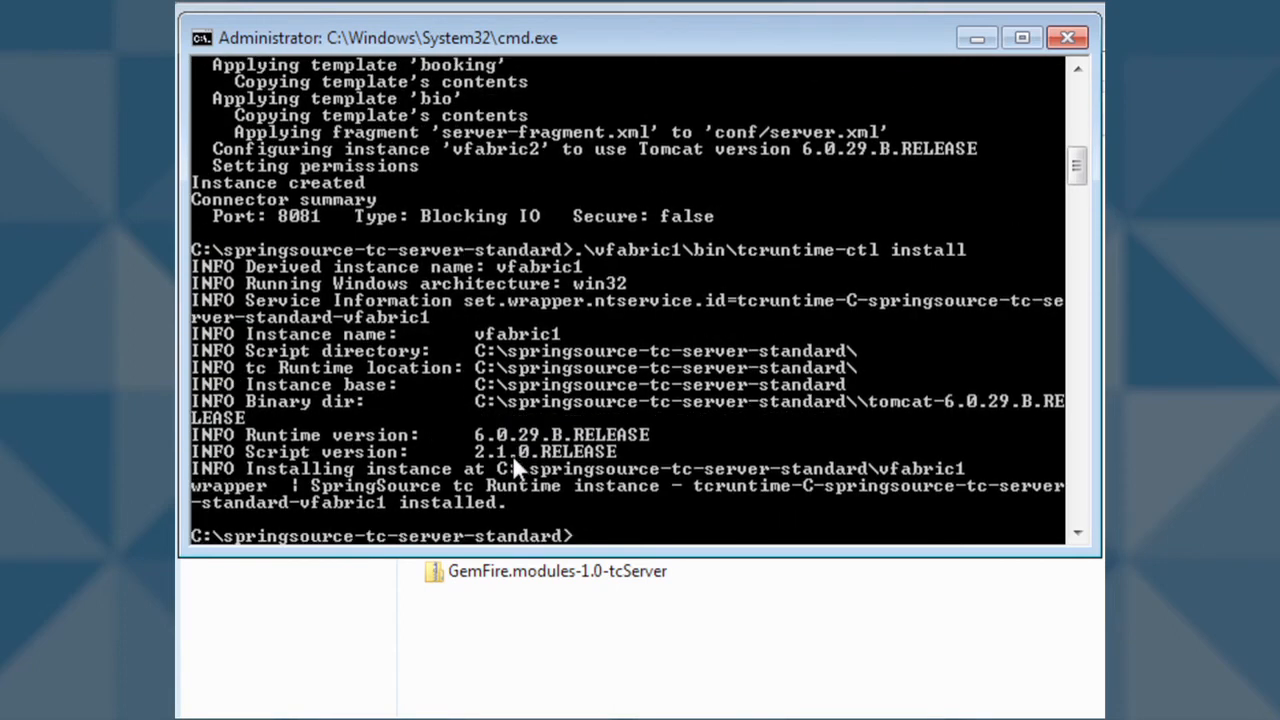
type(".\\vfabric2\\bin\\tcruntime-ctl install")
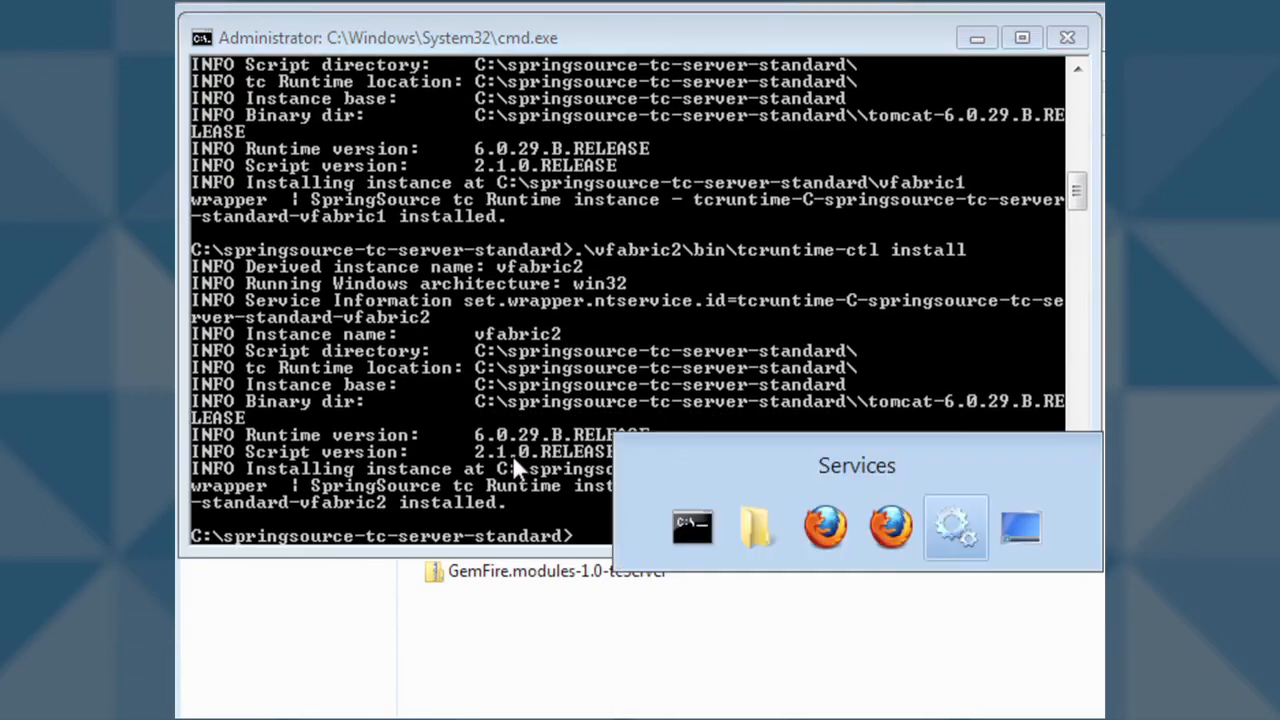
- Refresh the Windows Services list so the new tc Runtime services appear
left_click(955, 527)
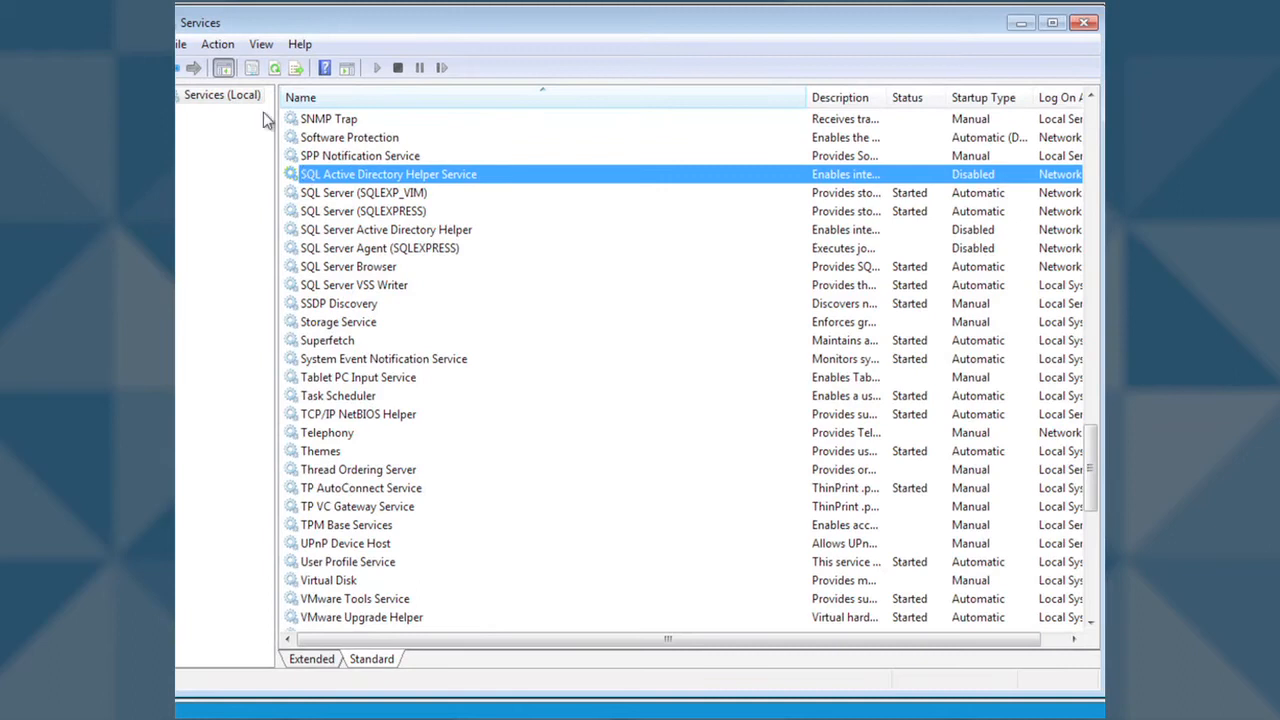
left_click(217, 44)
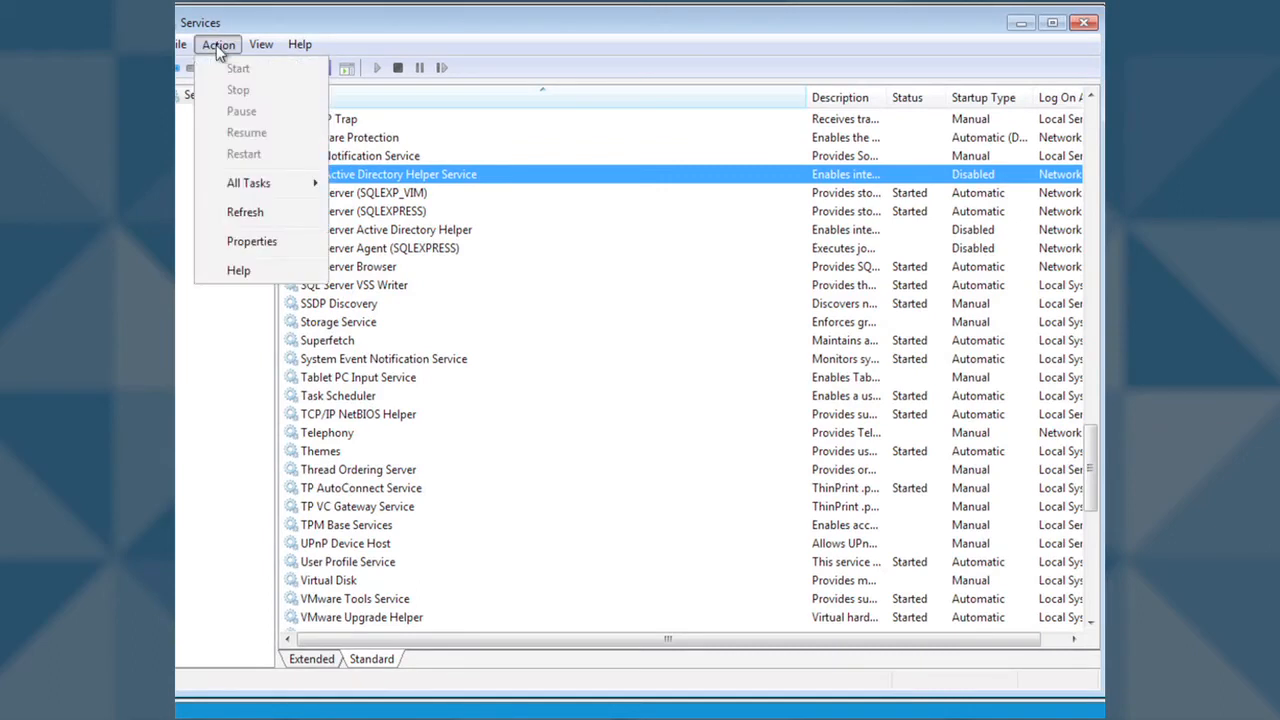
left_click(245, 211)
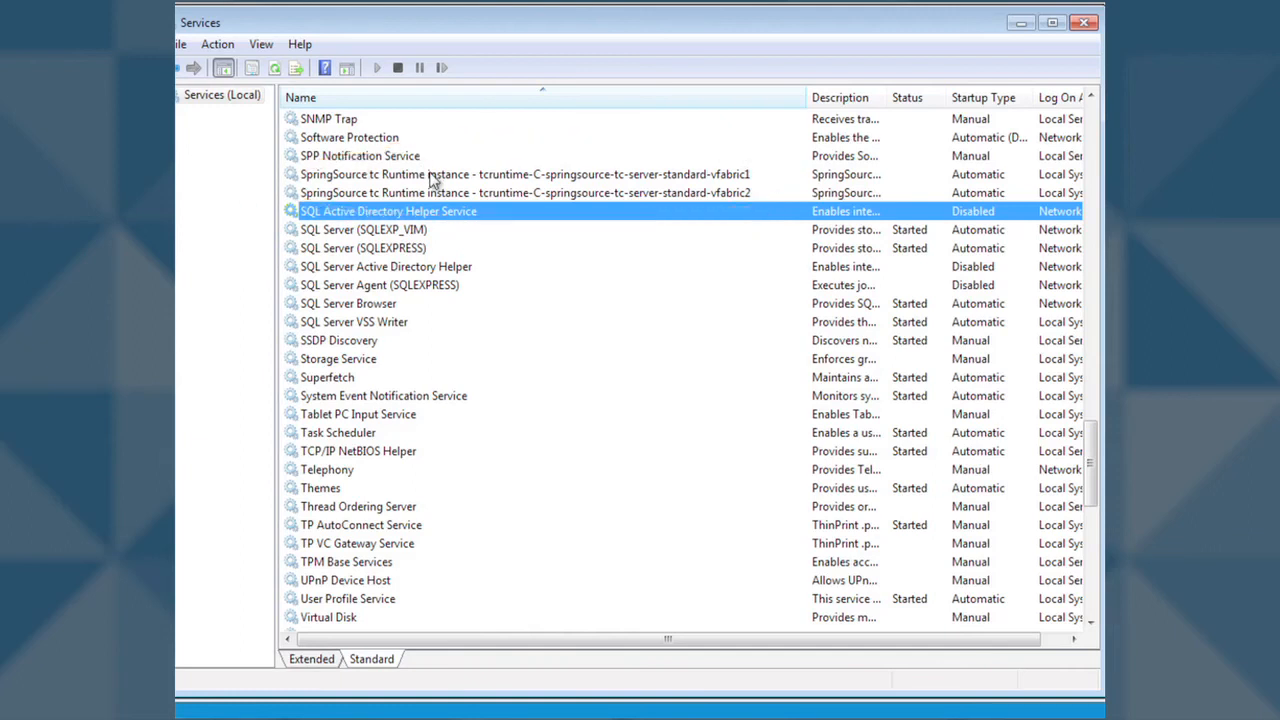
- Start the vfabric1 and vfabric2 tc Runtime services
left_click(377, 67)
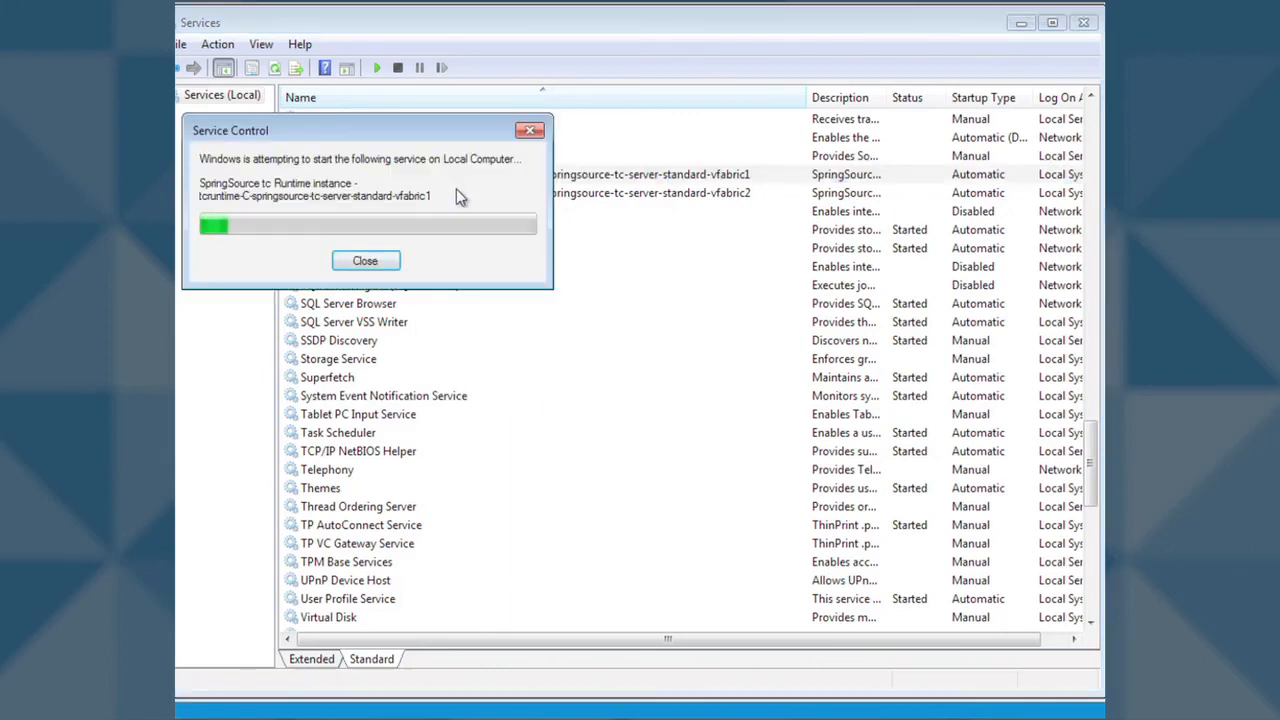
left_click(364, 260)
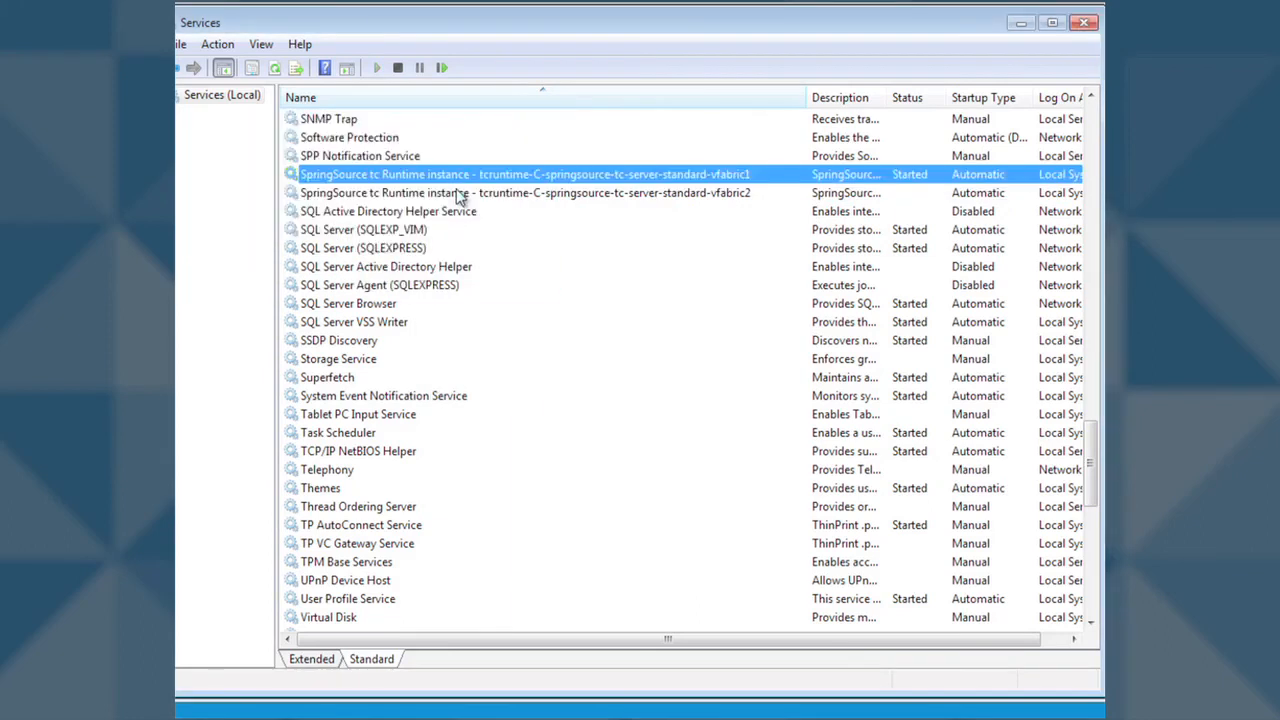
left_click(376, 67)
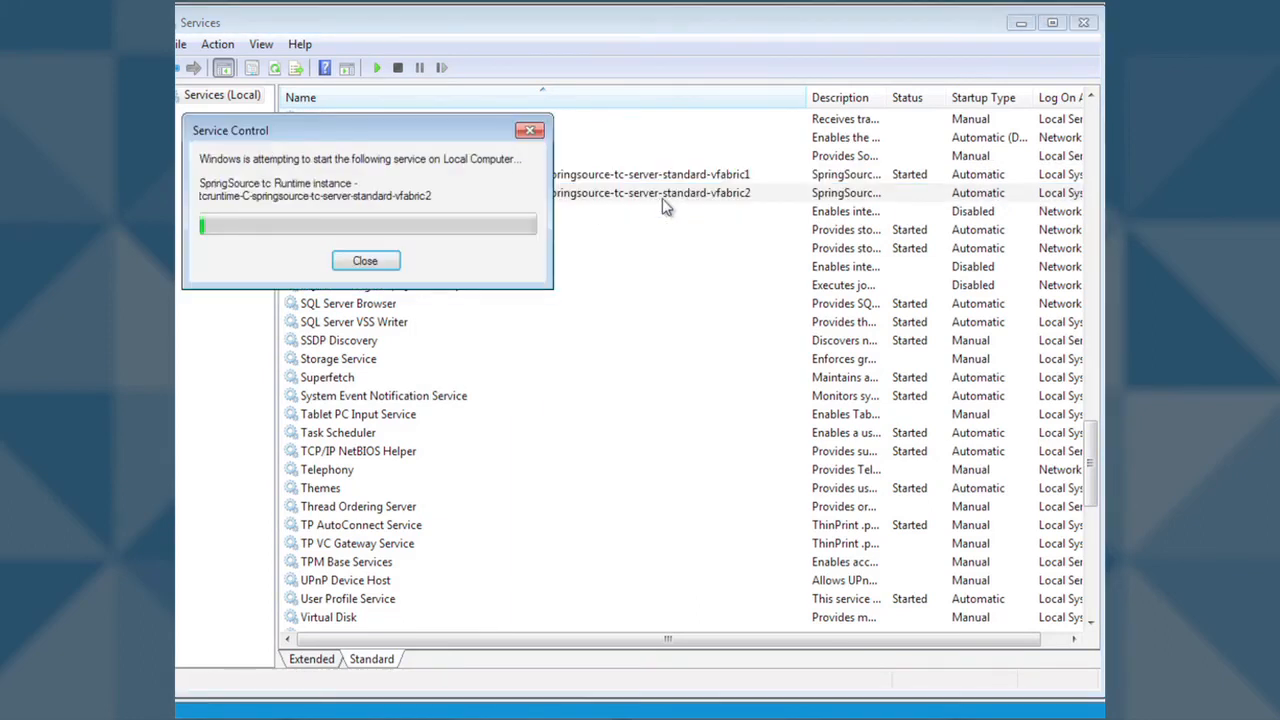
left_click(365, 260)
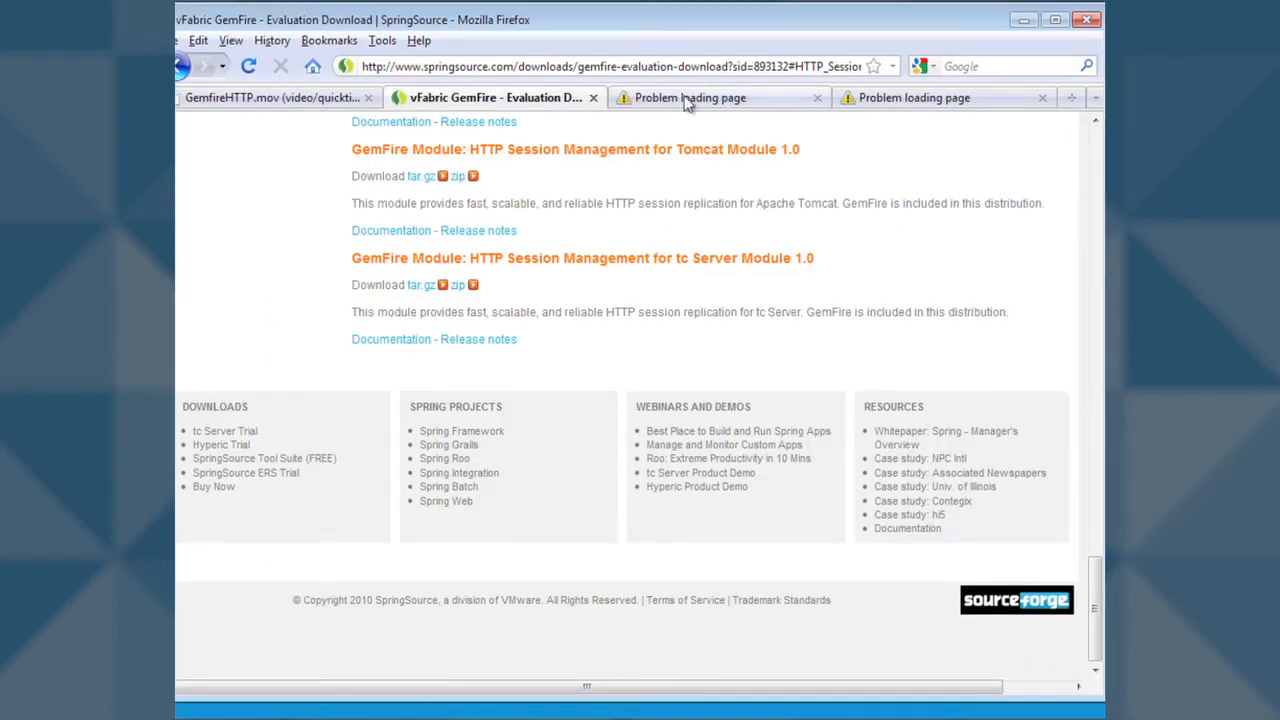
- Log in to Spring Travel on localhost:8080 as jeremy and start booking Westin Diplomat
left_click(720, 97)
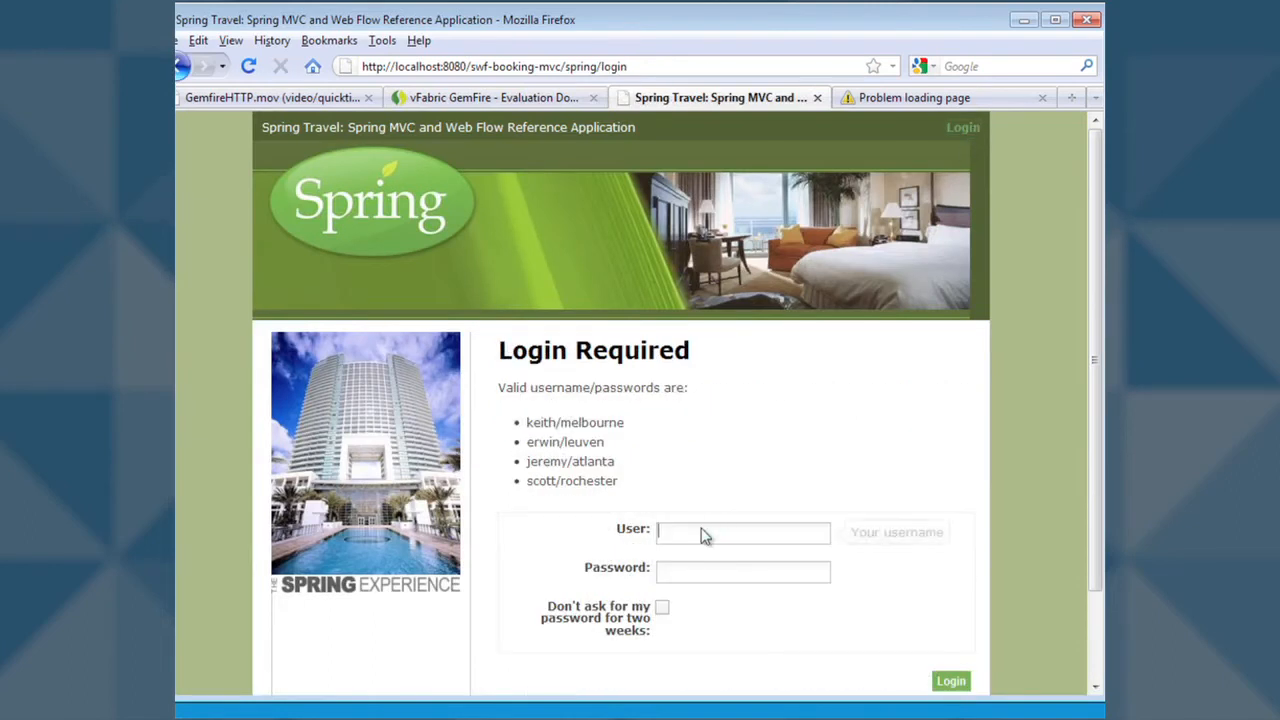
left_click(950, 681)
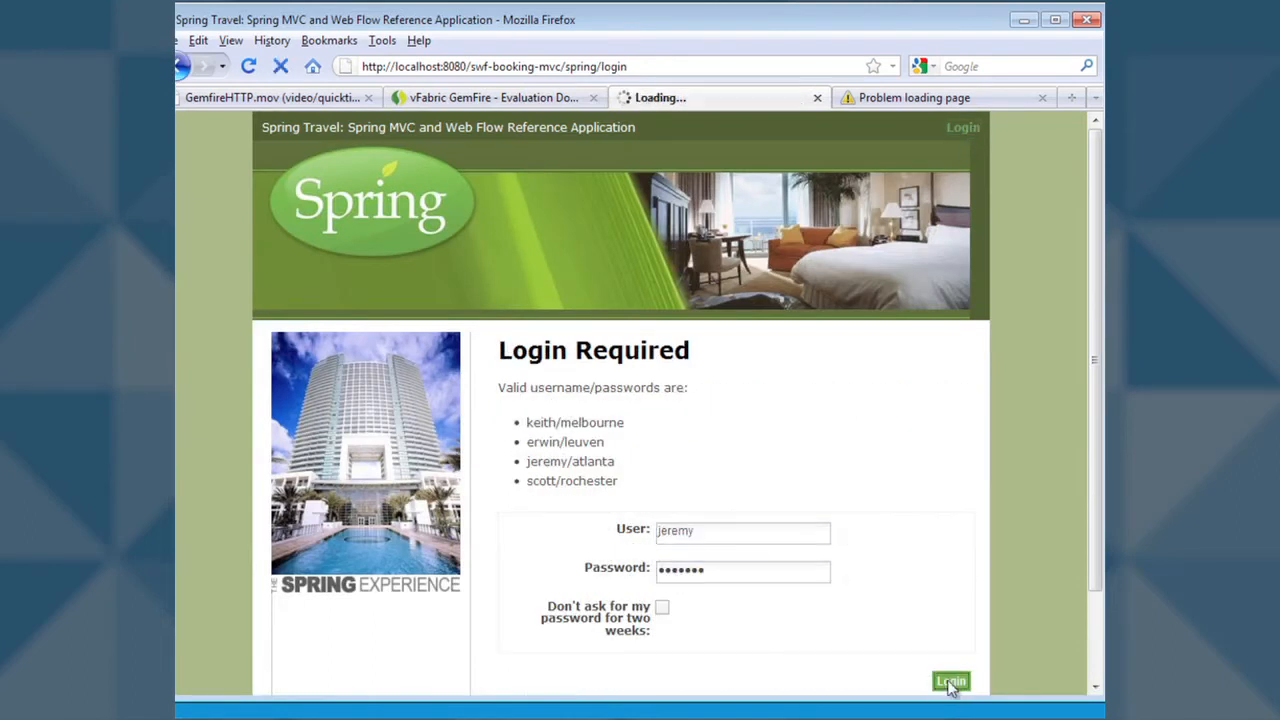
left_click(949, 681)
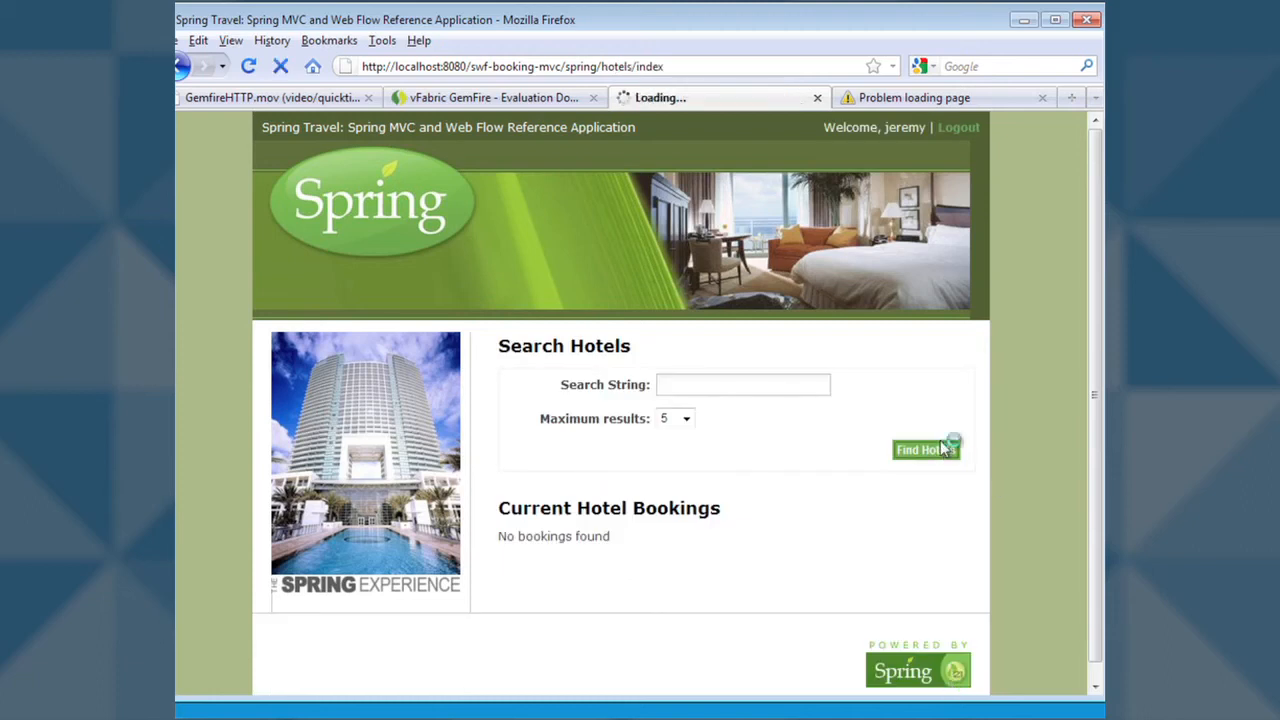
left_click(925, 449)
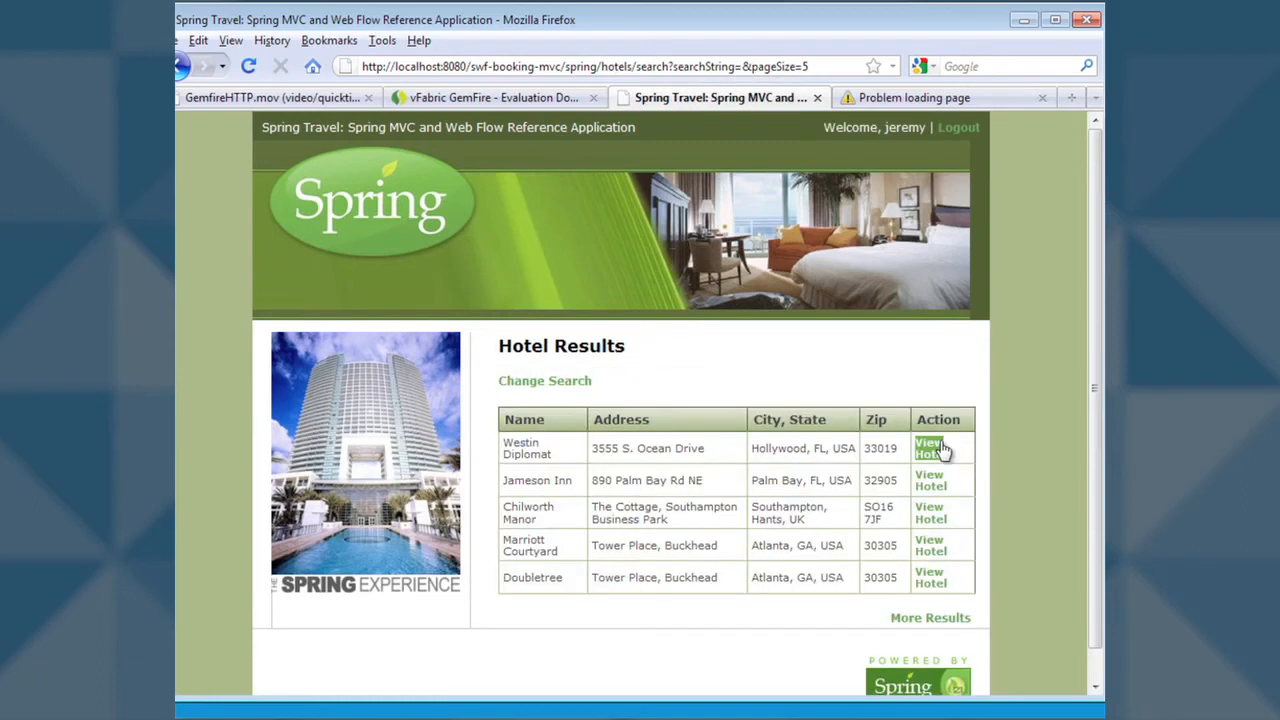
left_click(929, 448)
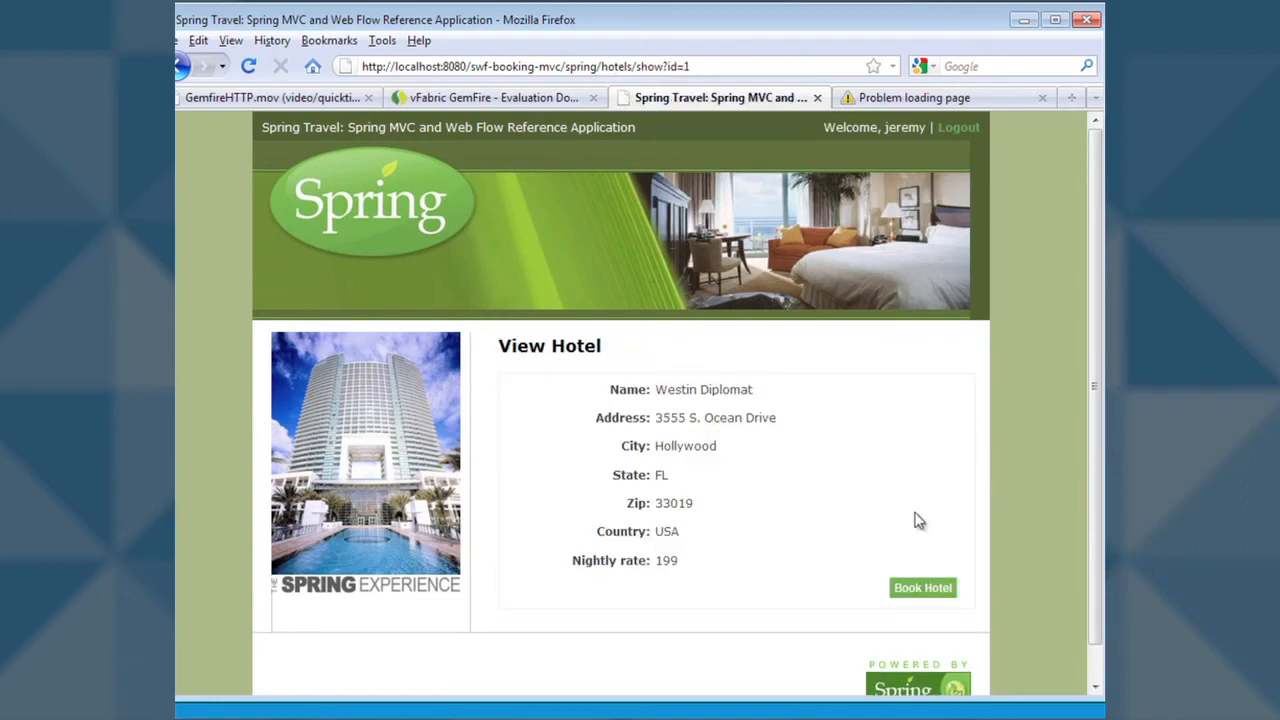
left_click(921, 587)
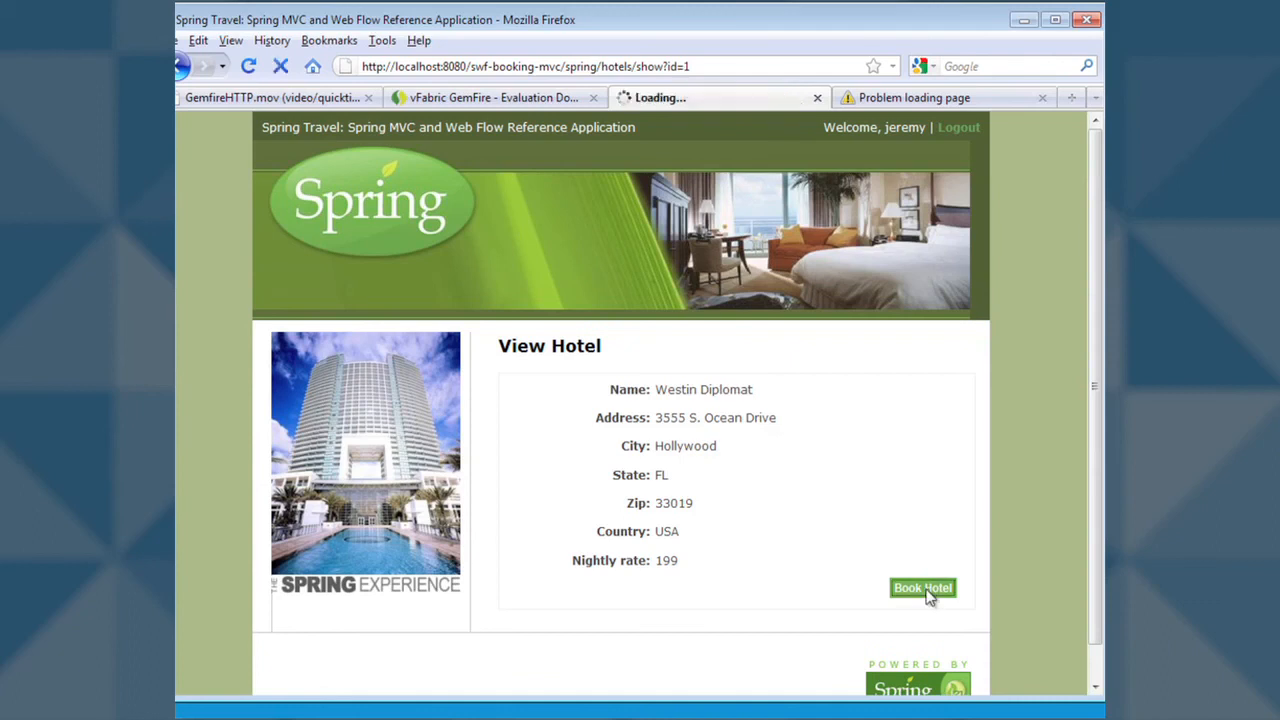
left_click(921, 588)
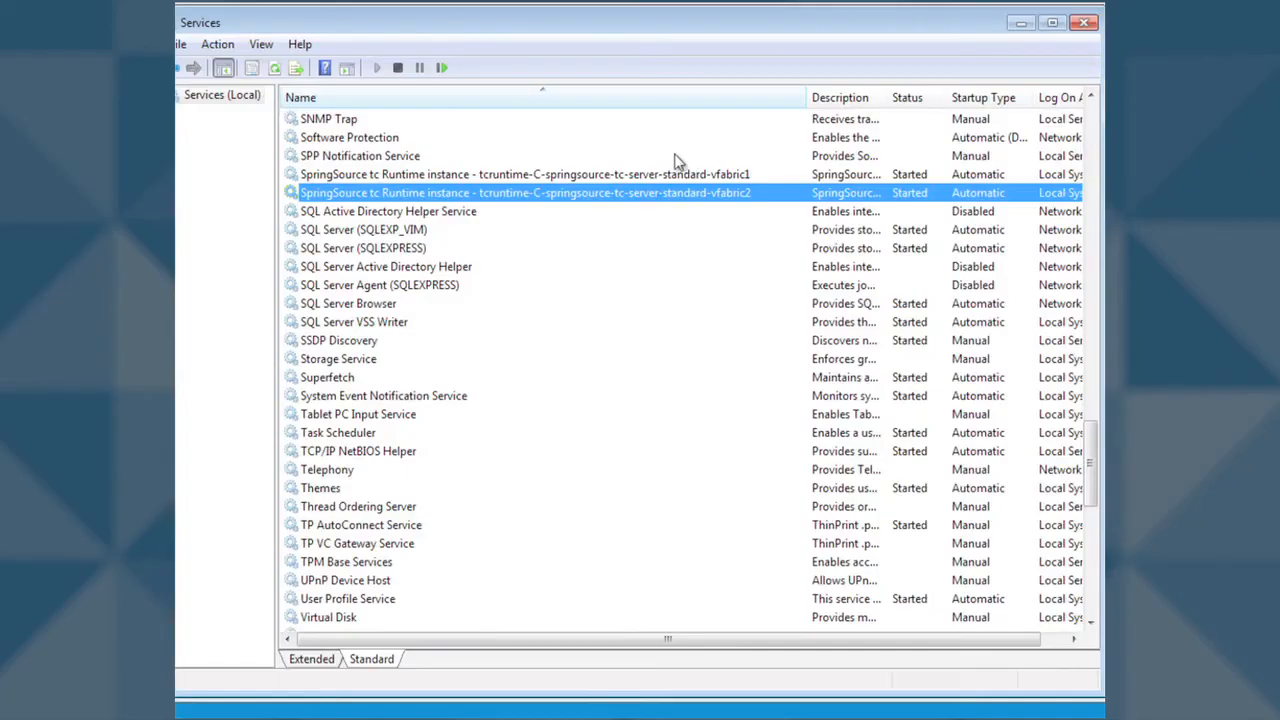
- Stop the vfabric1 tc Runtime service from its context menu
right_click(524, 174)
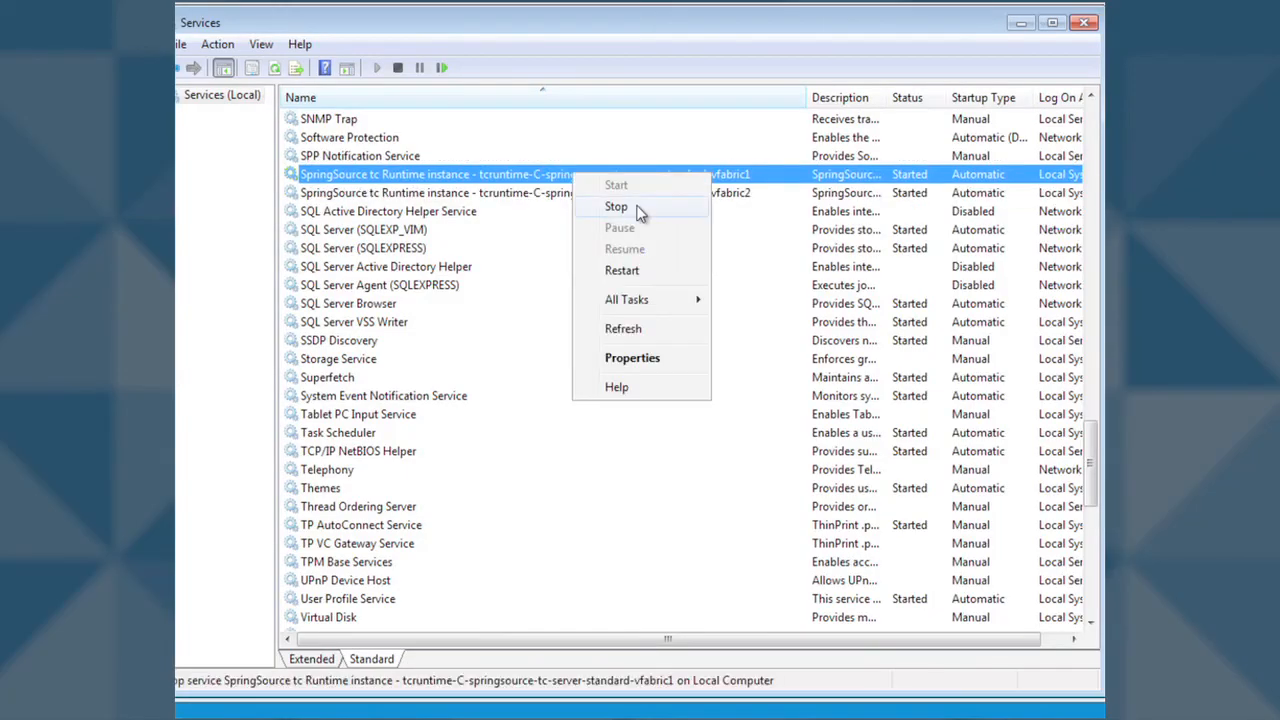
left_click(617, 206)
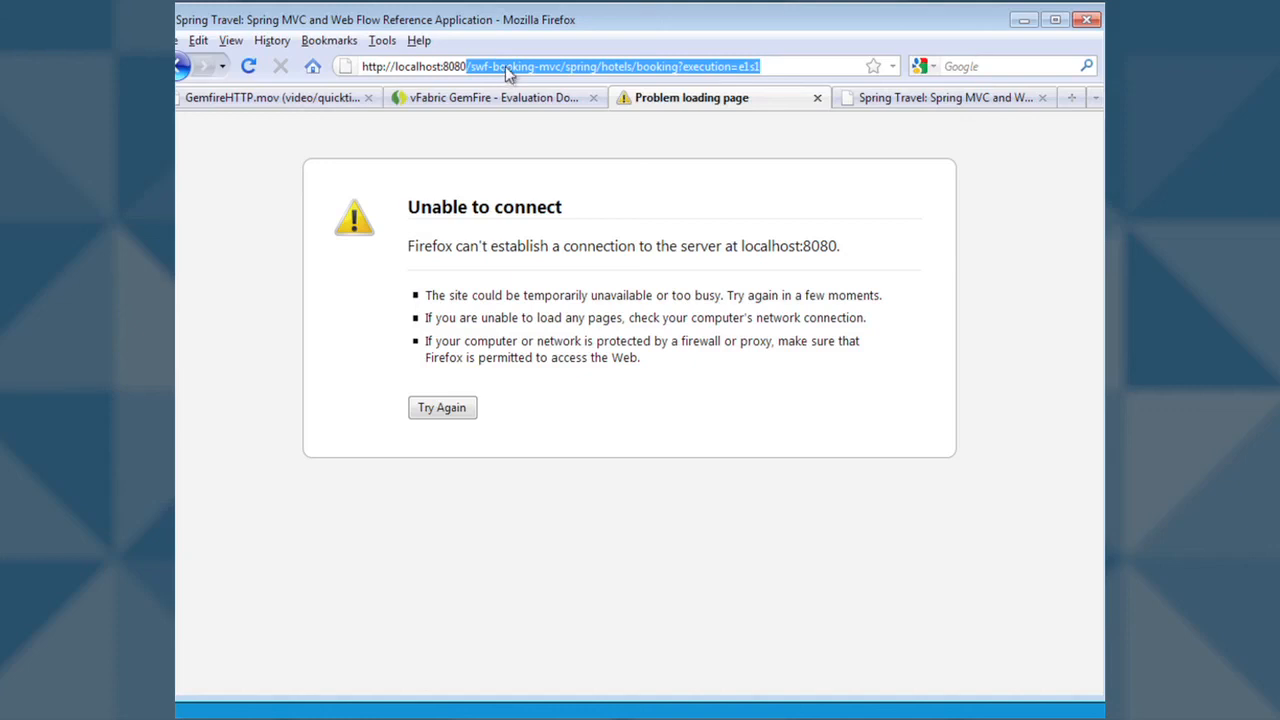
mouse_move(653, 80)
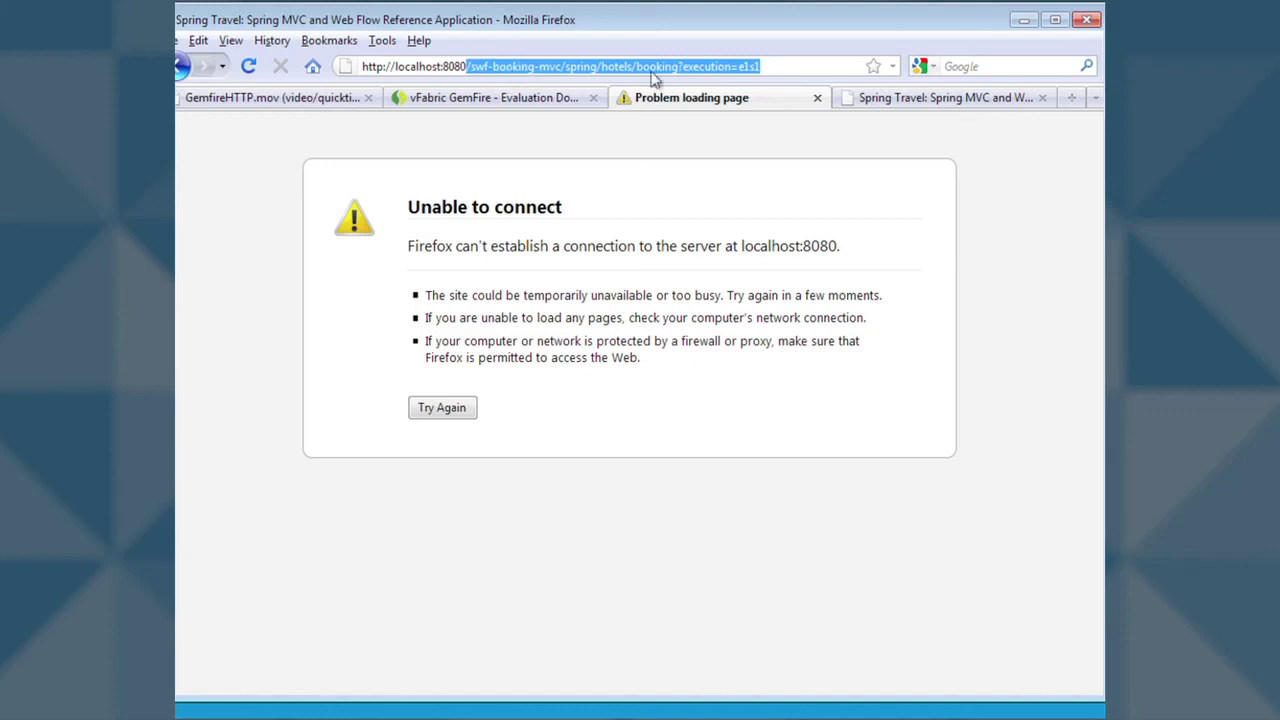
mouse_move(810, 95)
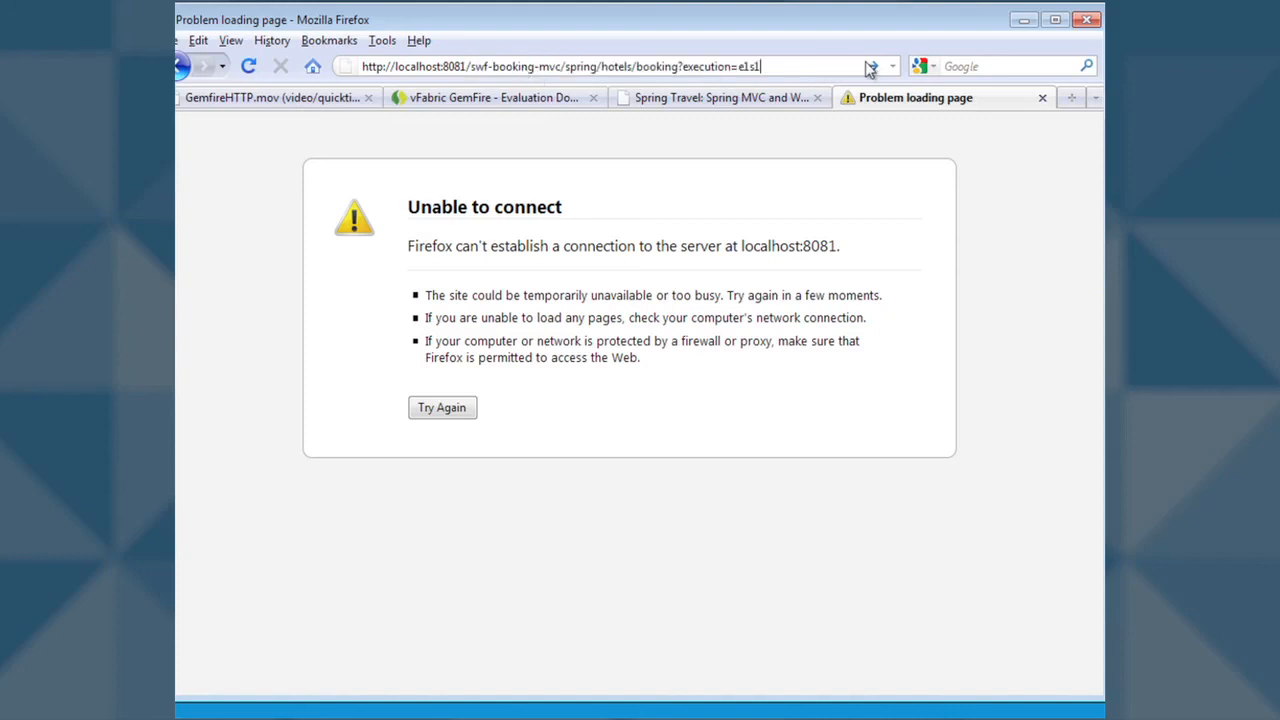
left_click(441, 407)
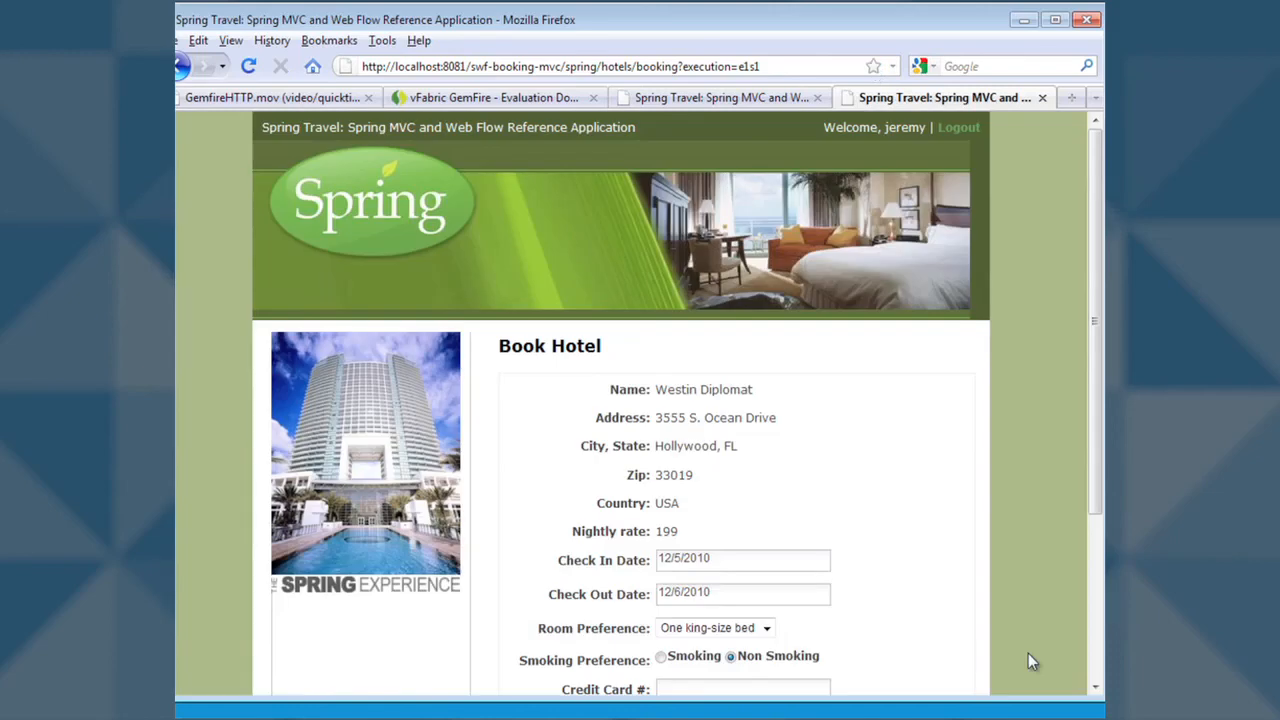
scroll("down", 3)
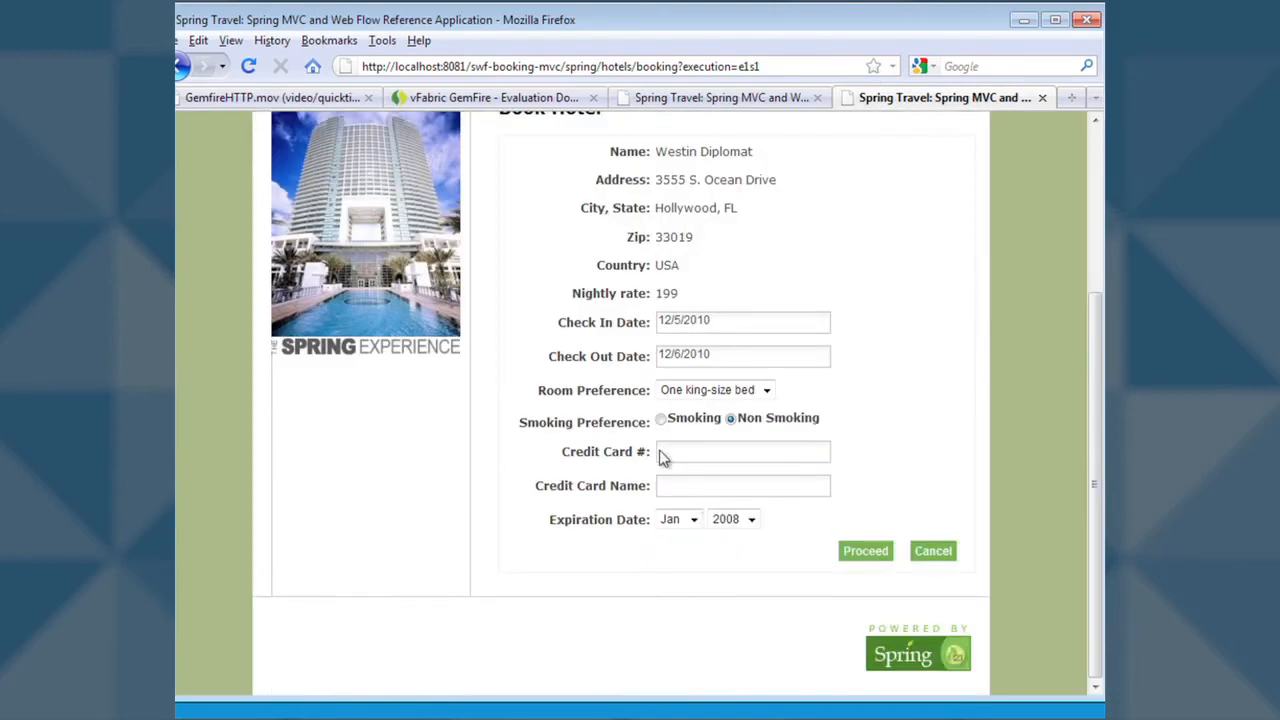
left_click(742, 451)
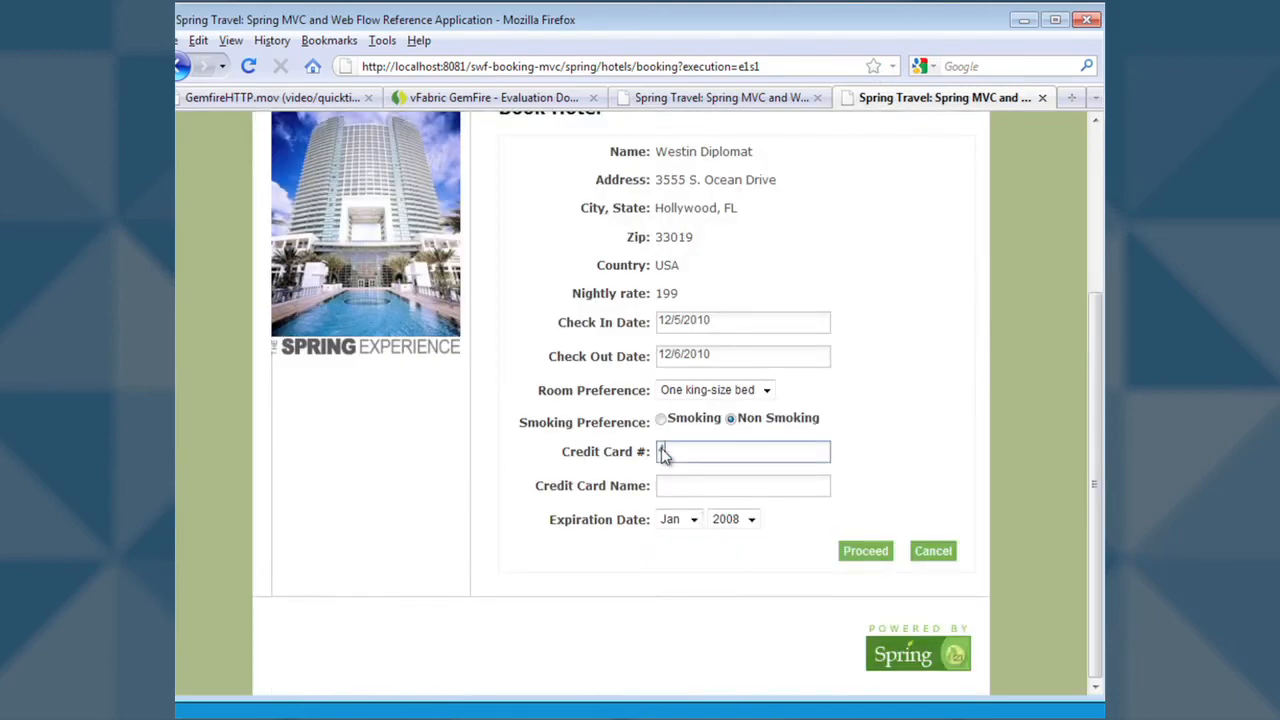
type("4444444444444")
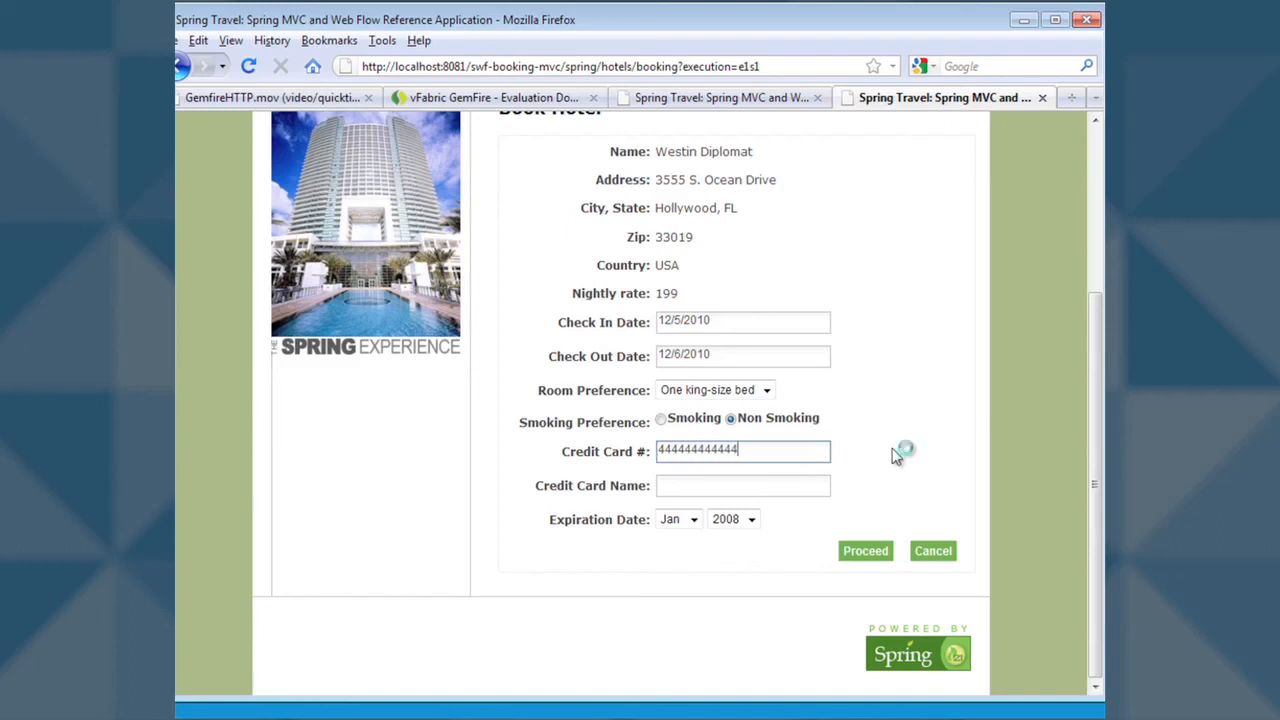